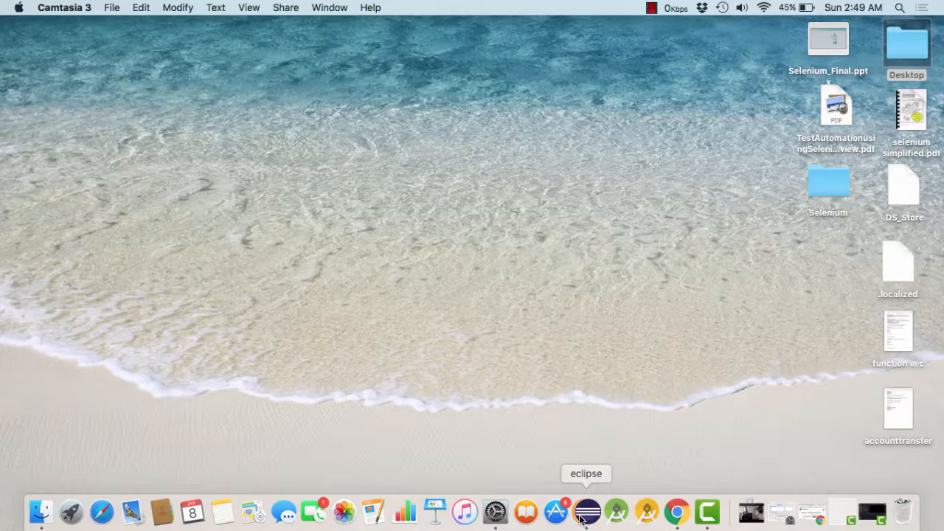
# Step: Launch Eclipse and select the src folder of the LocatorByLinkDemo project
pyautogui.click(586, 510)
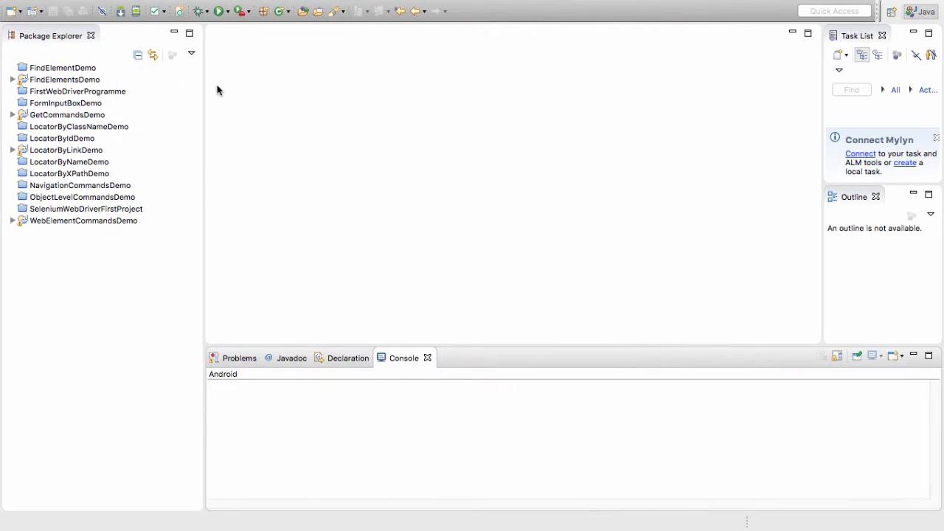
pyautogui.moveTo(269, 190)
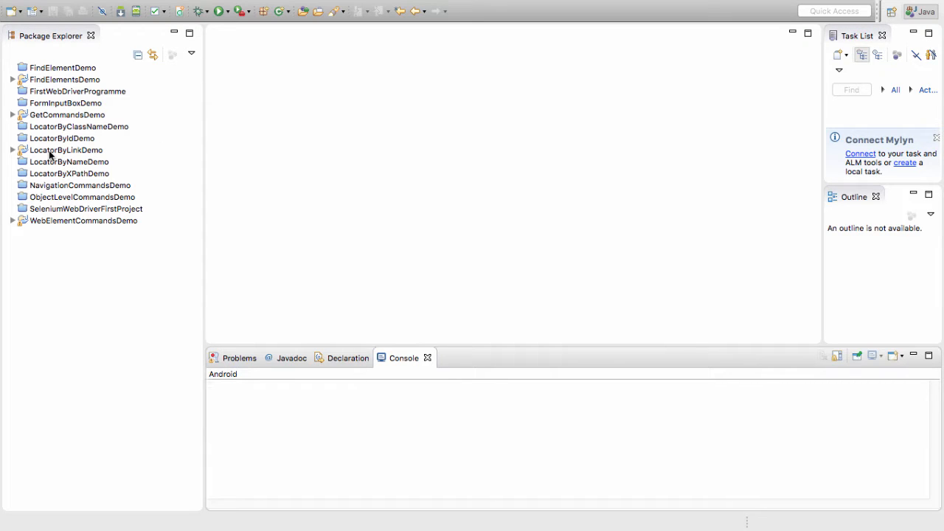
pyautogui.moveTo(55, 153)
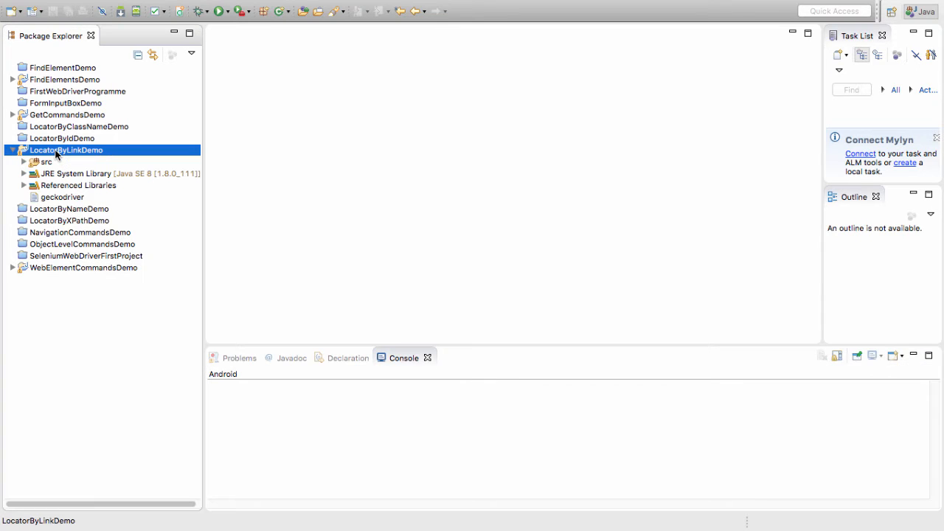
pyautogui.click(46, 162)
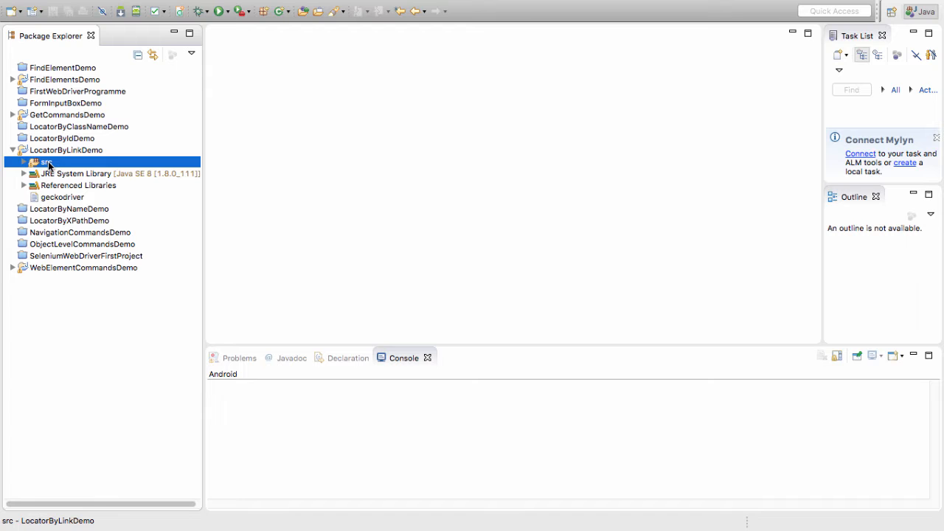
# Step: Create the com.linkexample package under src, fixing a typo in the name
pyautogui.rightClick(46, 162)
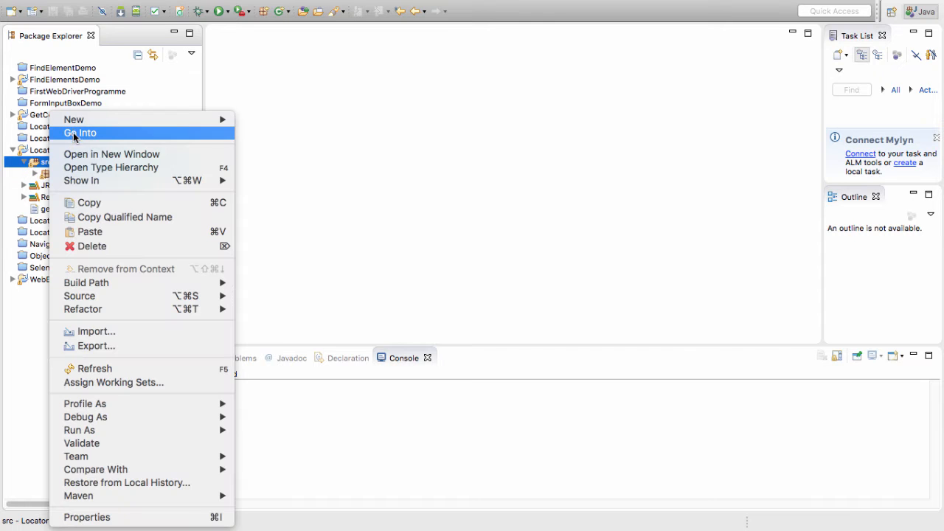
pyautogui.moveTo(73, 119)
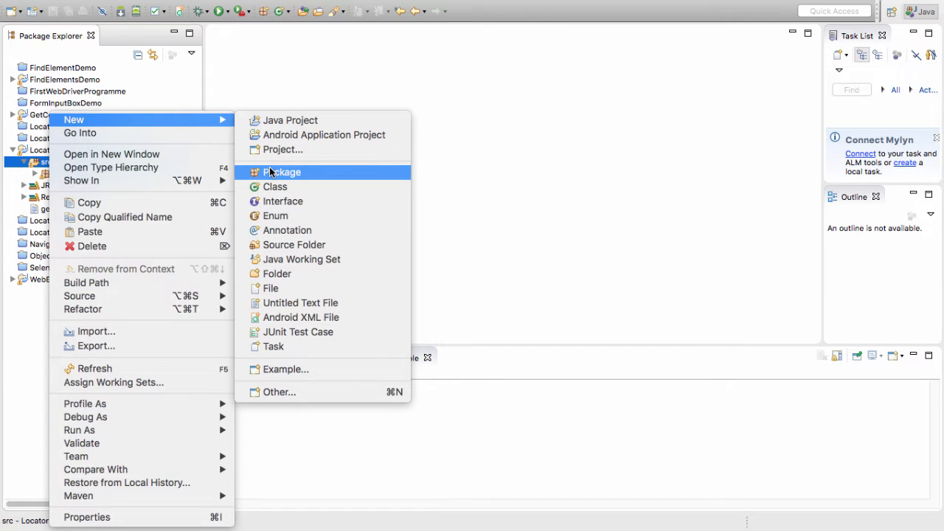
pyautogui.click(281, 172)
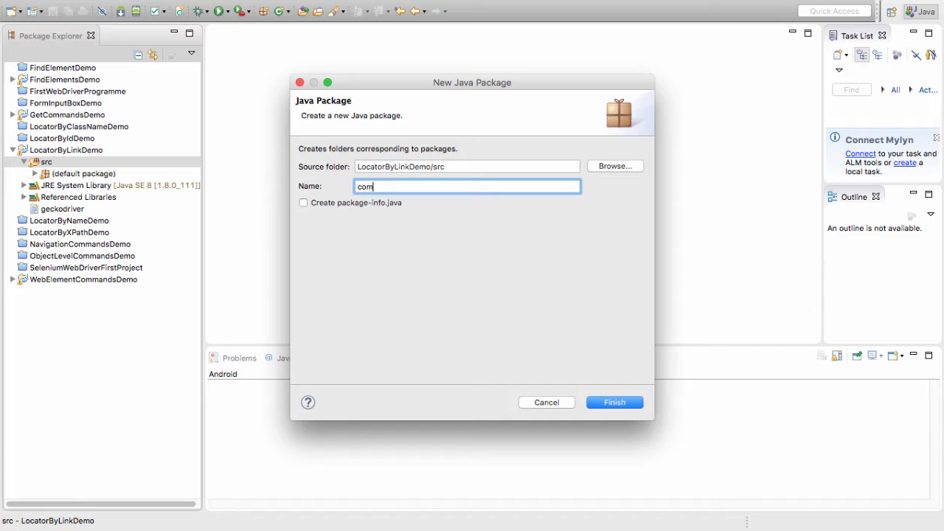
pyautogui.write('.ex')
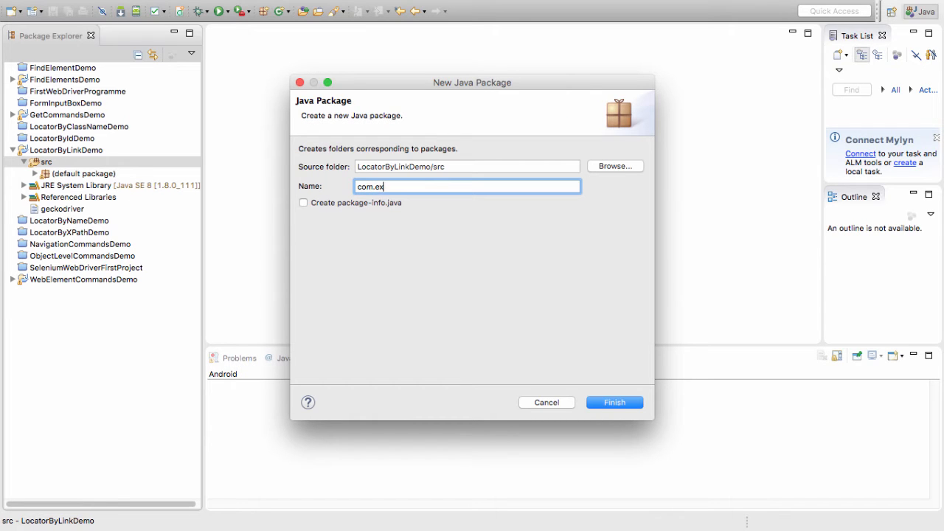
pyautogui.press('BackSpace')
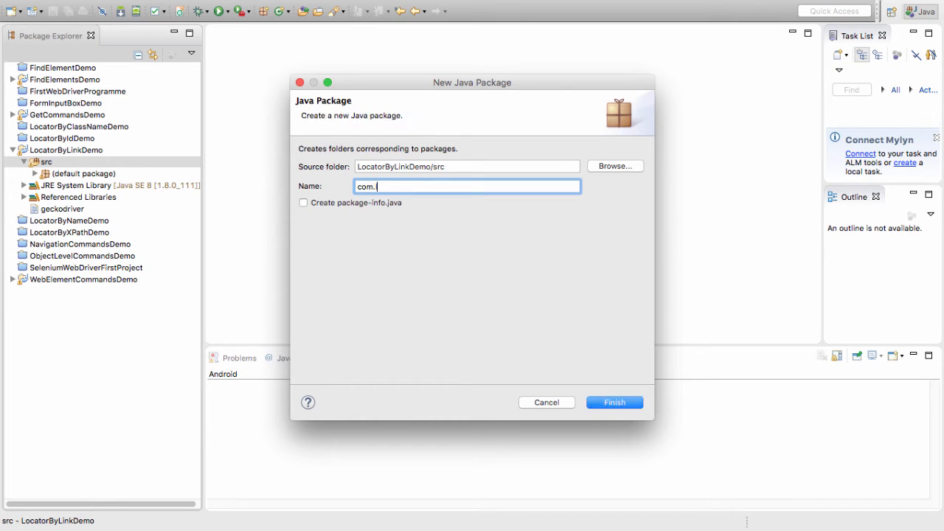
pyautogui.write('linkexample')
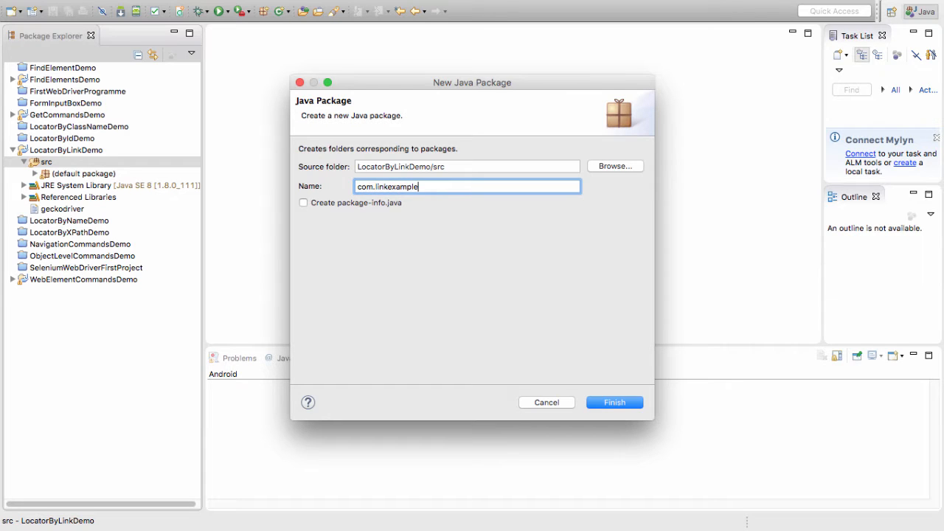
pyautogui.click(615, 402)
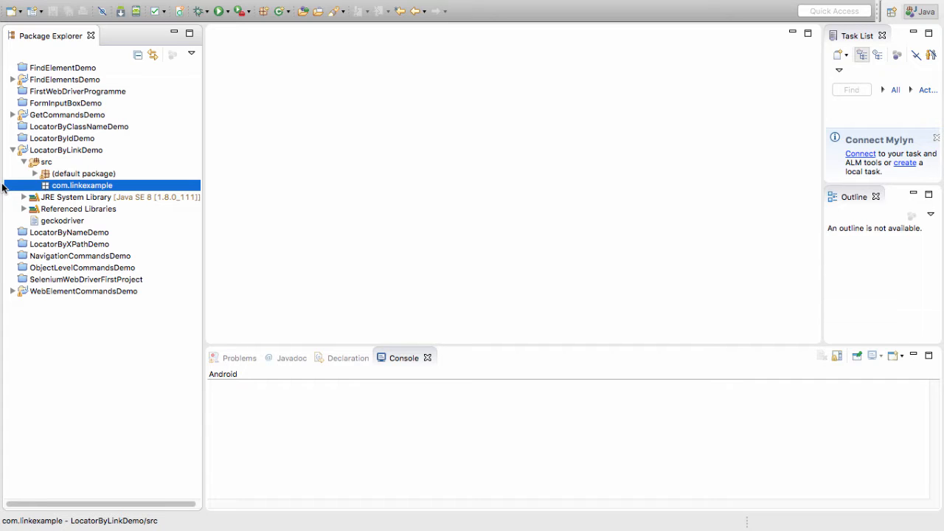
# Step: Create class LinkTextDemo in com.linkexample with a public static void main stub
pyautogui.rightClick(82, 185)
pyautogui.write('Link')
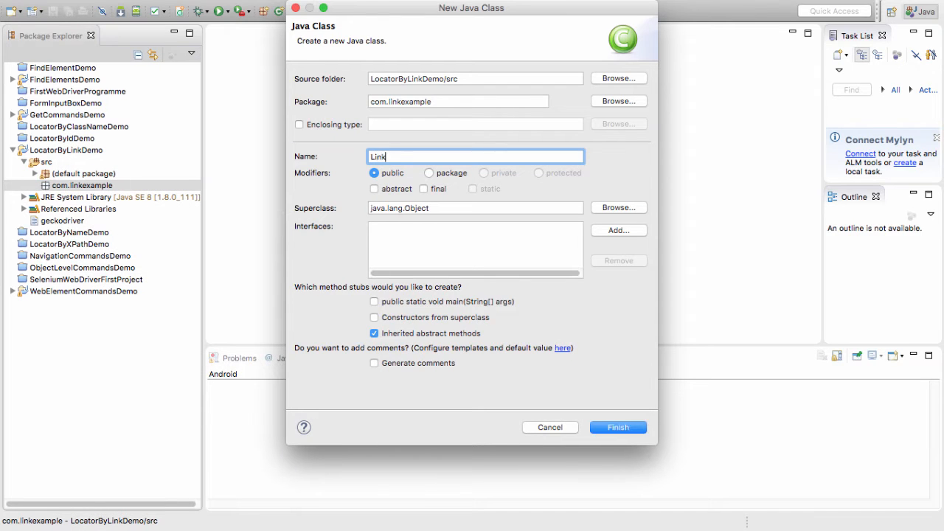
pyautogui.write('Text')
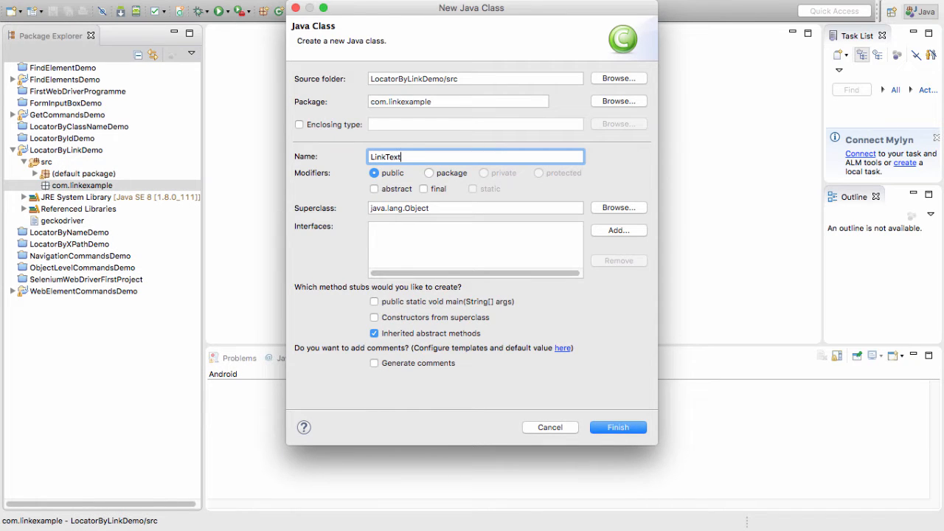
pyautogui.write('Demo')
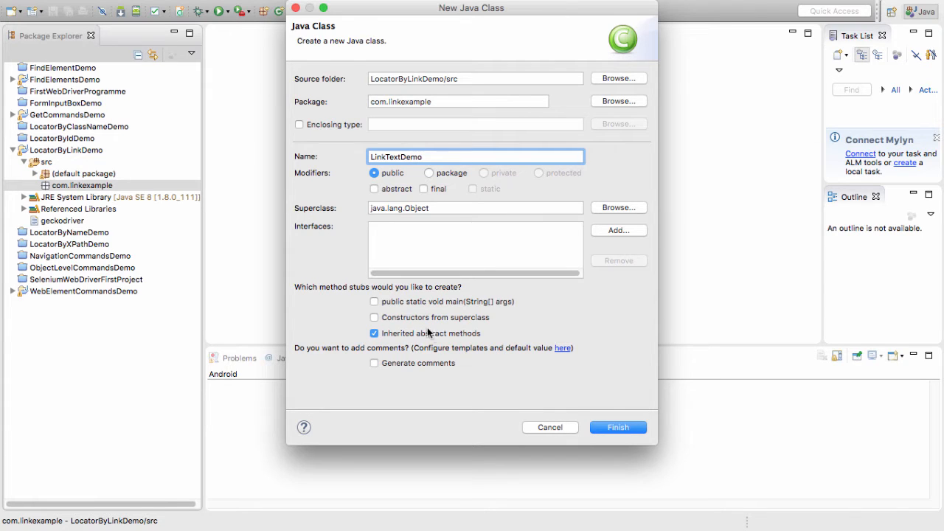
pyautogui.click(374, 301)
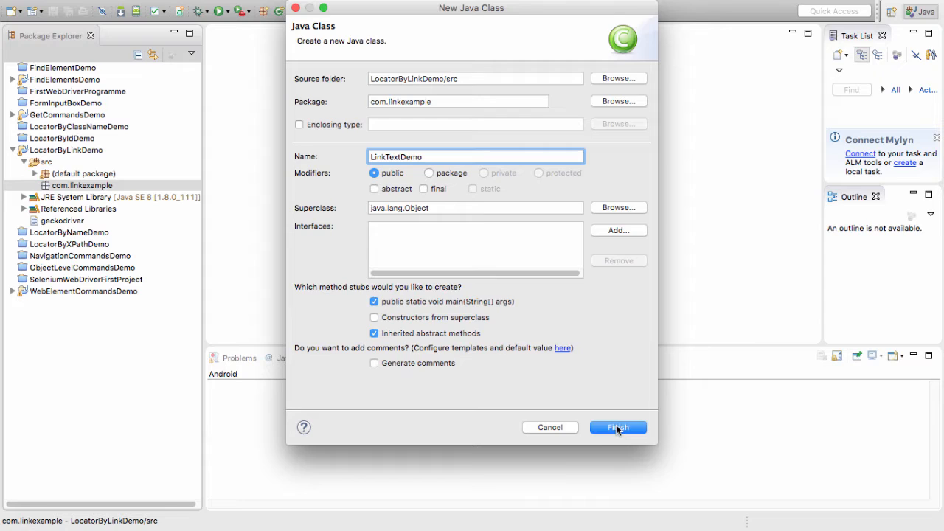
pyautogui.click(617, 428)
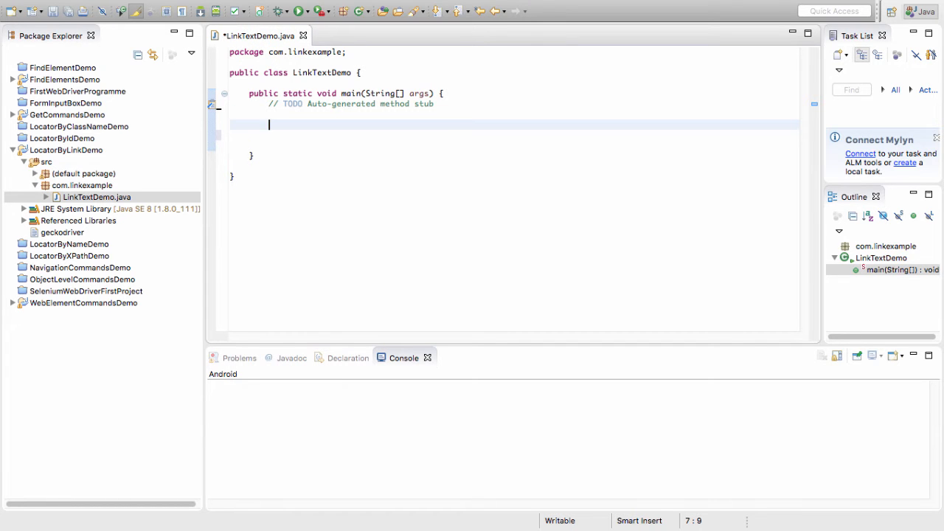
# Step: Save the class, set the geckodriver system property, and create a MarionetteDriver
pyautogui.press('ctrl+s')
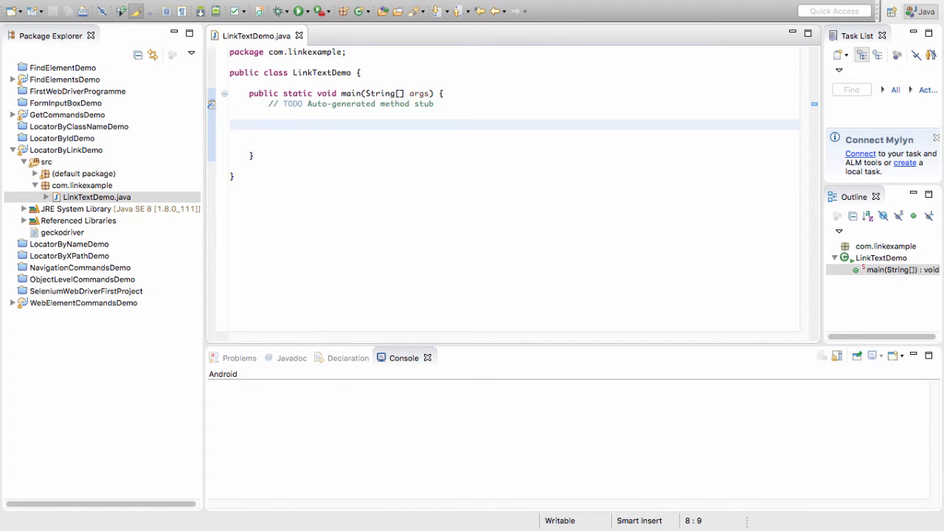
pyautogui.write('Sy')
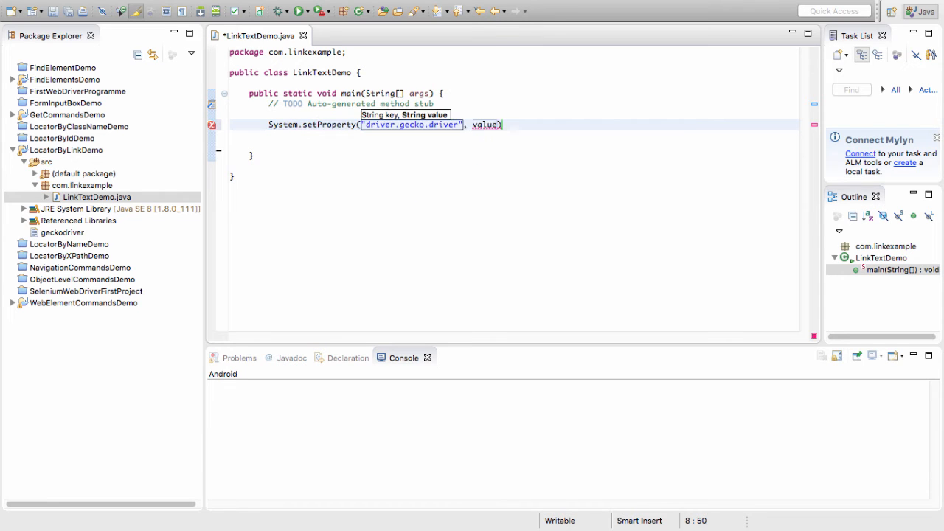
pyautogui.write(',"gecko"')
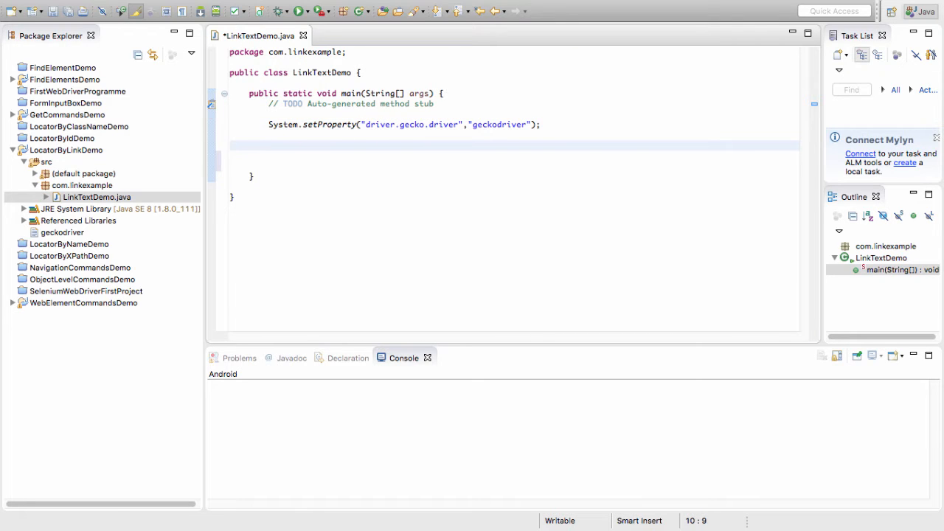
pyautogui.write('Webd')
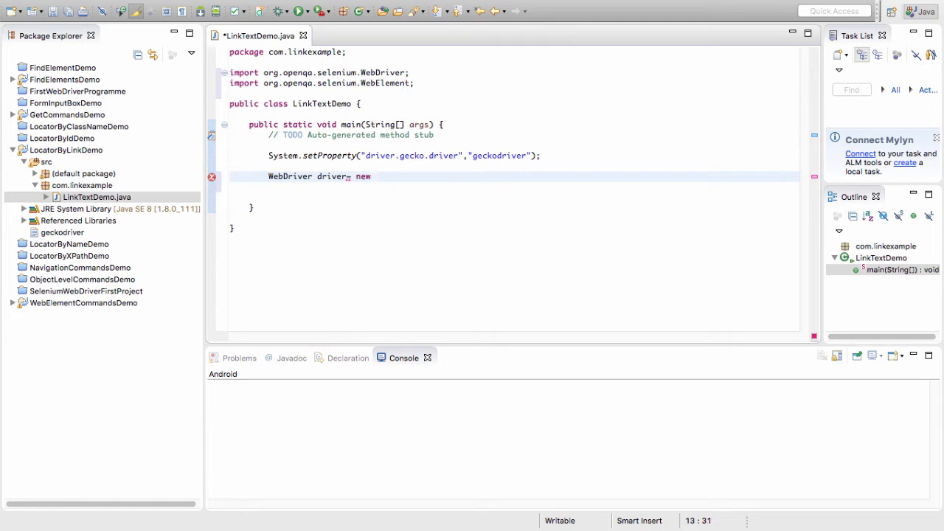
pyautogui.write('MAr')
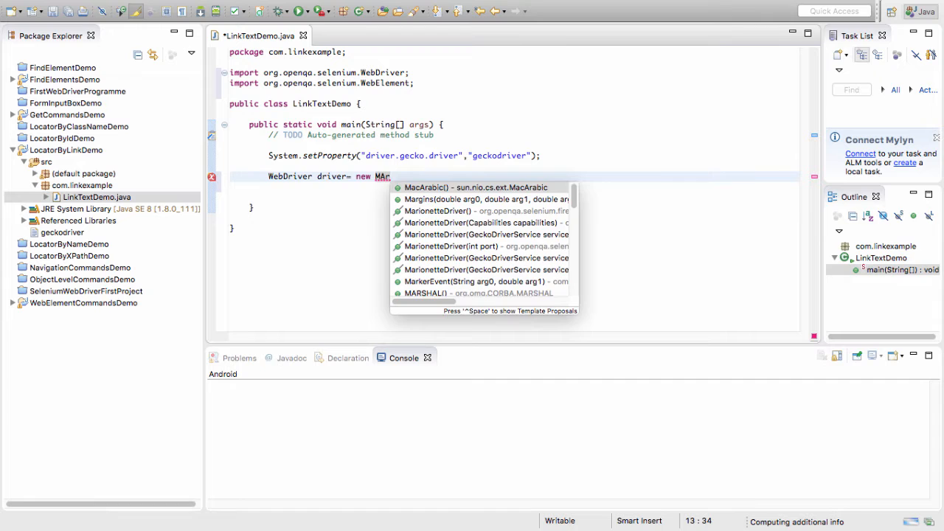
pyautogui.click(437, 210)
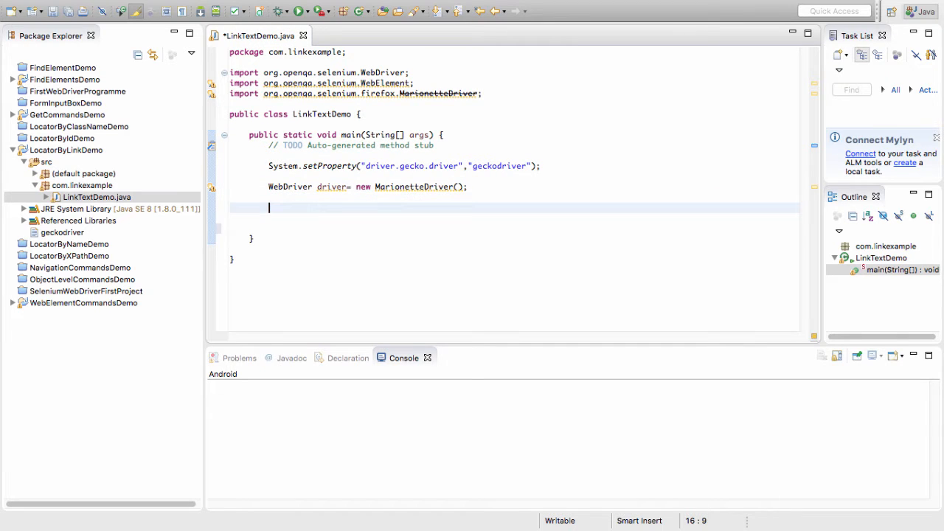
# Step: Start a driver.get( call in main
pyautogui.write('driver')
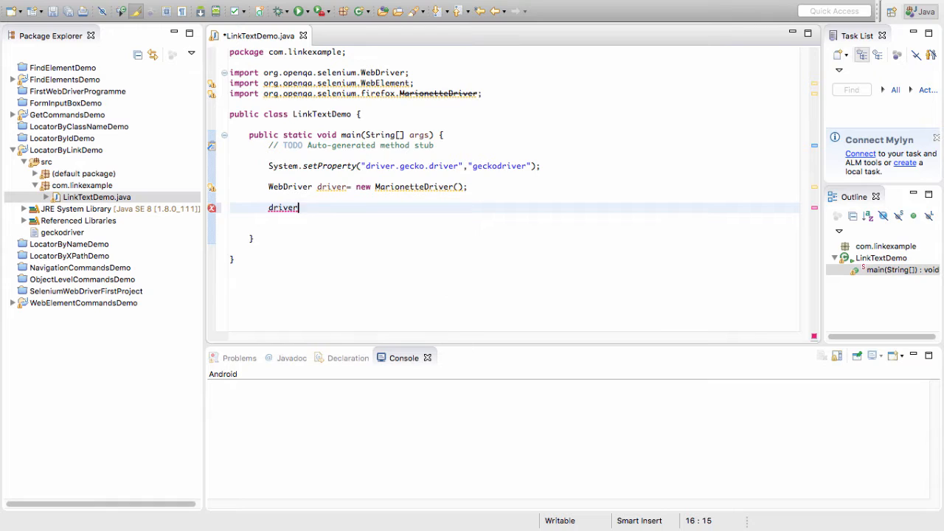
pyautogui.write('.')
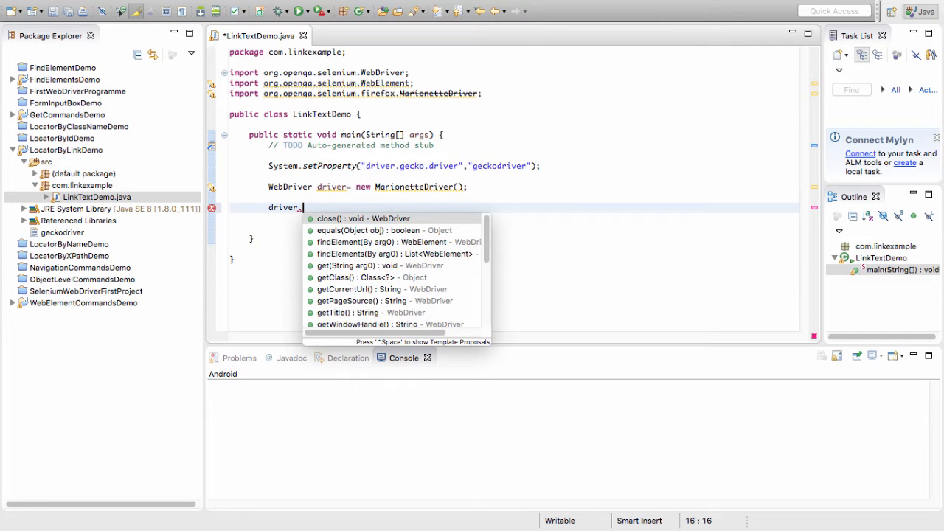
pyautogui.write('get(arg0);')
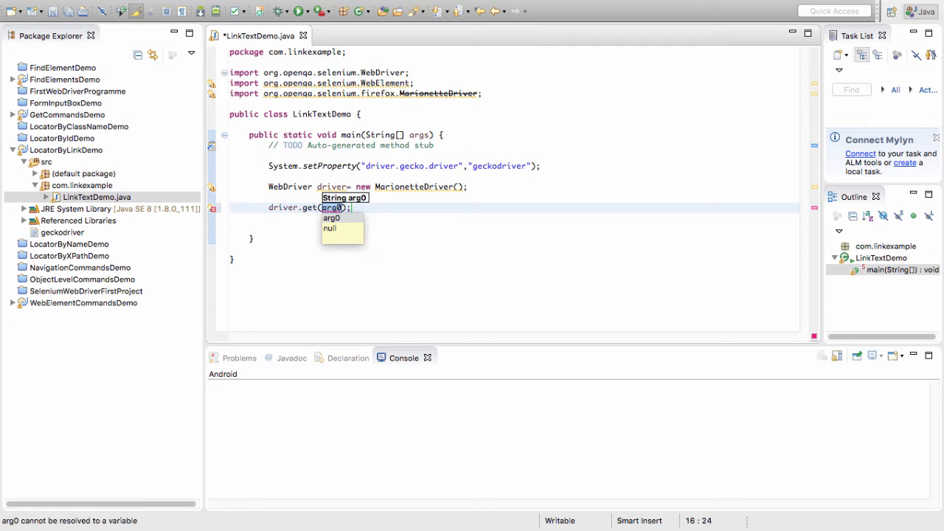
pyautogui.press('cmd+tab')
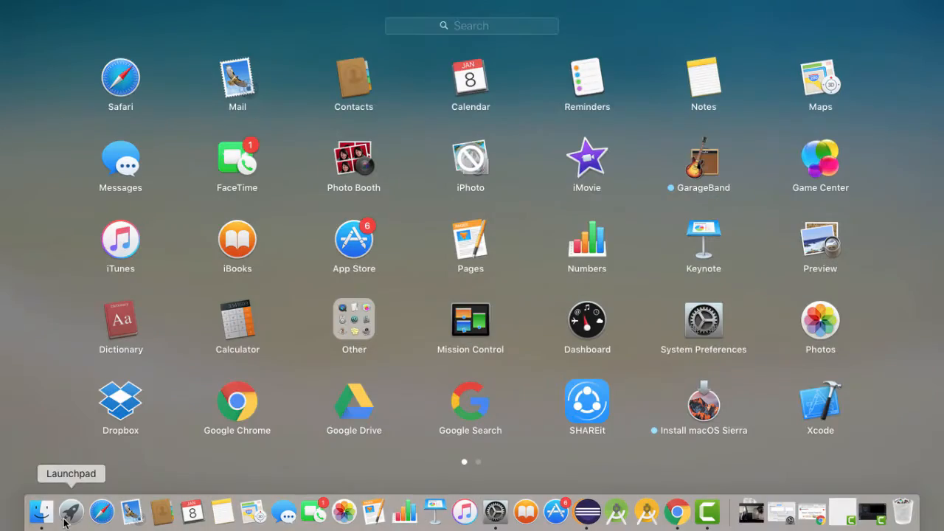
# Step: Launch Firefox and open tutorialspoint's Selenium Automation Practice Form from history suggestions
pyautogui.write('fire')
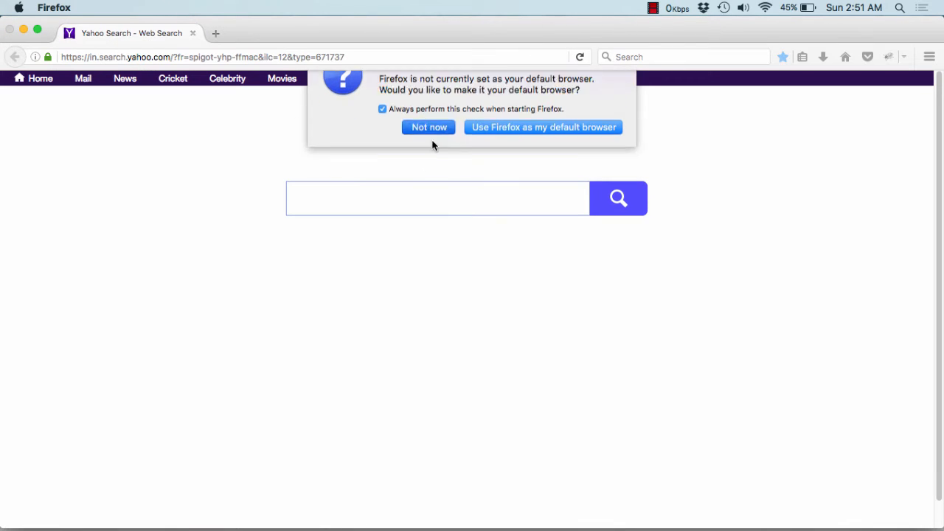
pyautogui.write('ti')
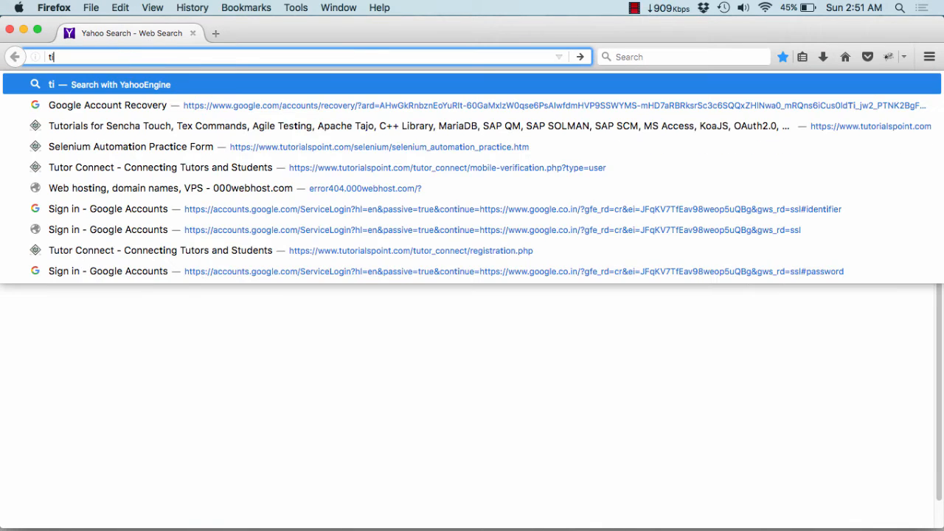
pyautogui.press('Backspace')
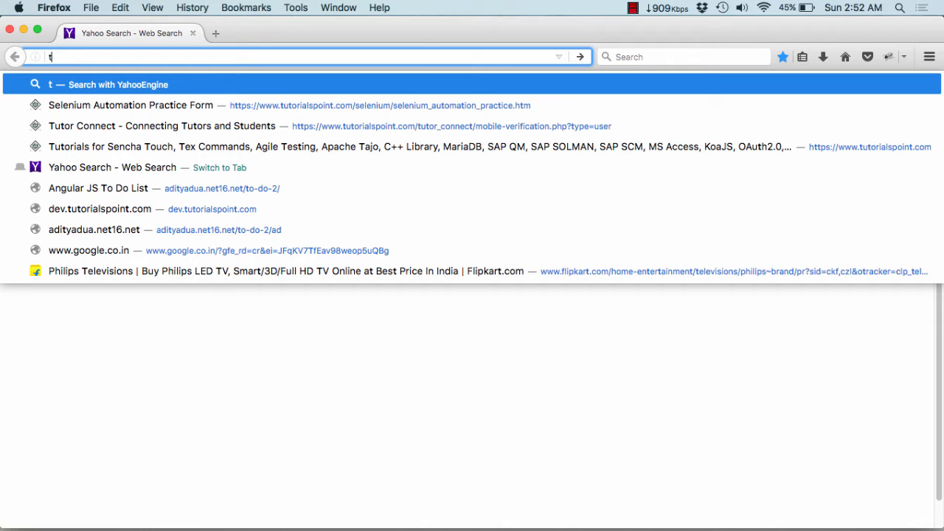
pyautogui.click(131, 105)
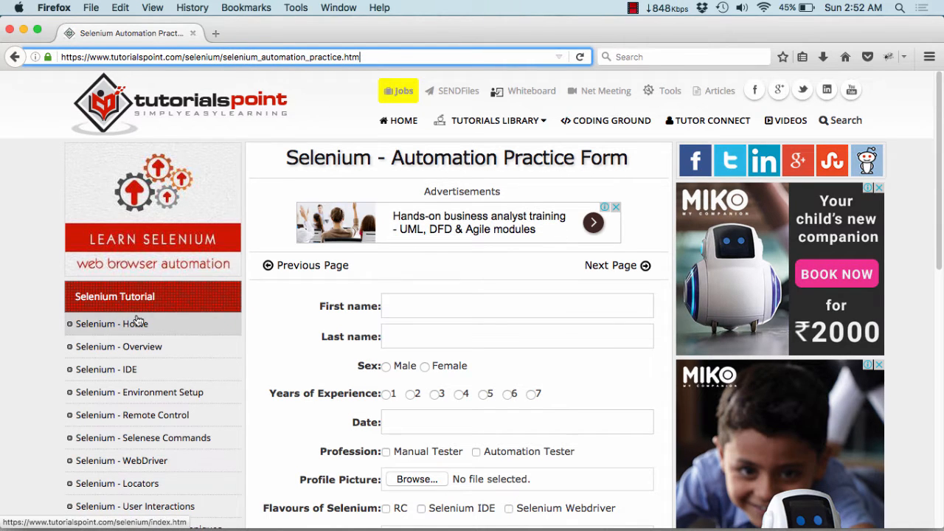
# Step: Scroll down the tutorialspoint Tutorials Library and bring up the in-page find bar
pyautogui.scroll(-3)
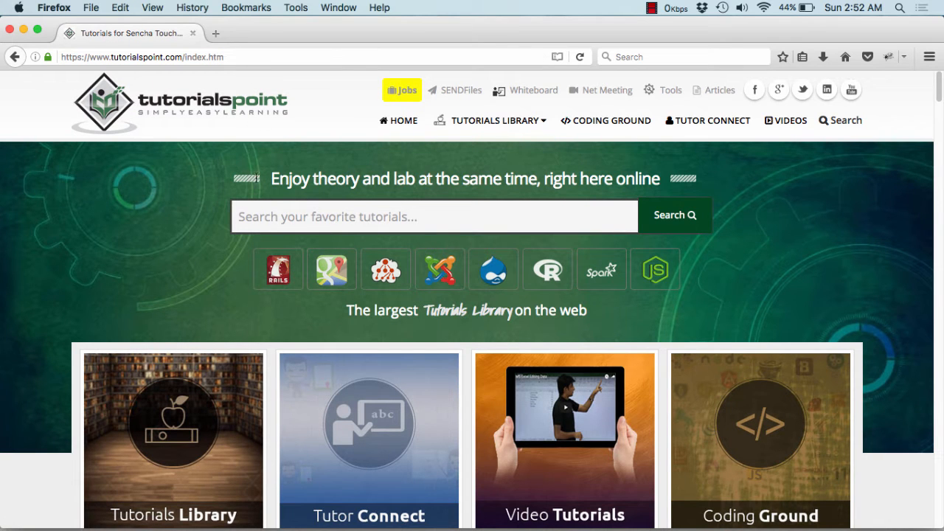
pyautogui.scroll(-3)
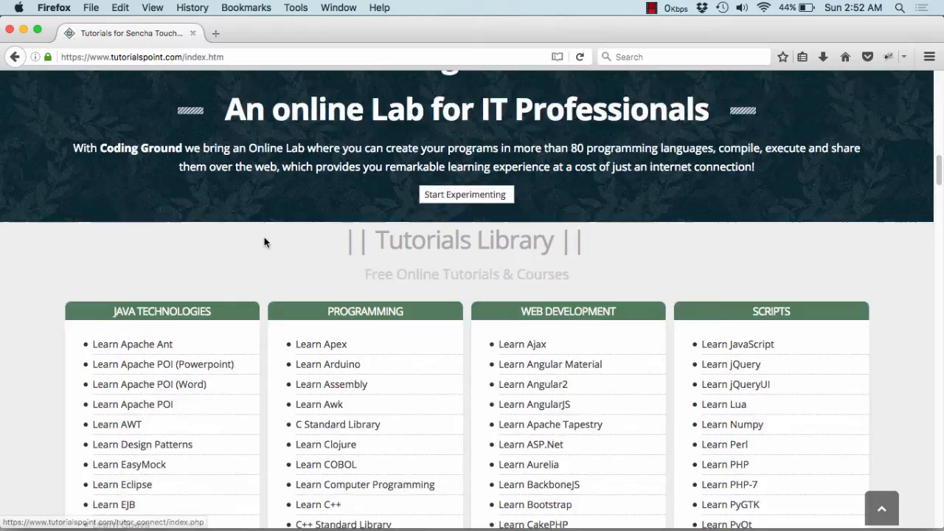
pyautogui.scroll(-3)
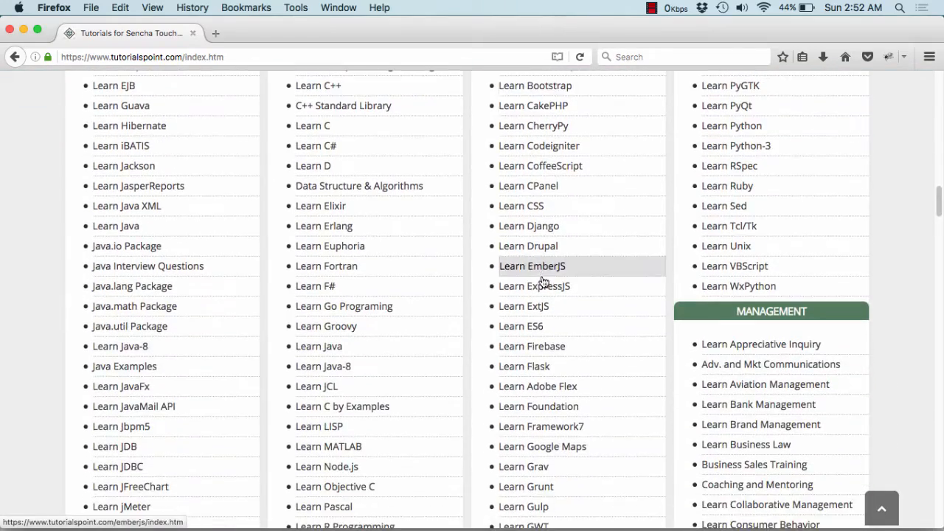
pyautogui.scroll(-3)
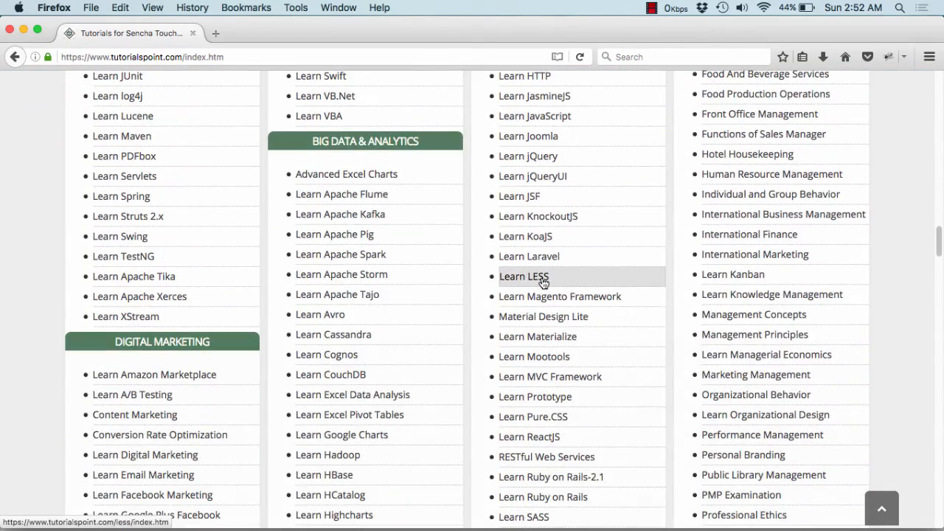
pyautogui.scroll(-3)
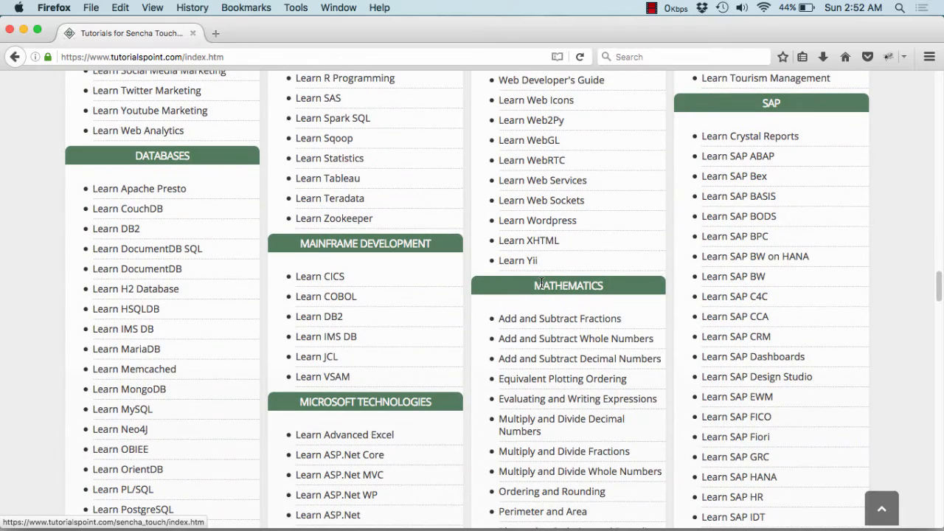
pyautogui.press('cmd+f')
pyautogui.write('seleniu')
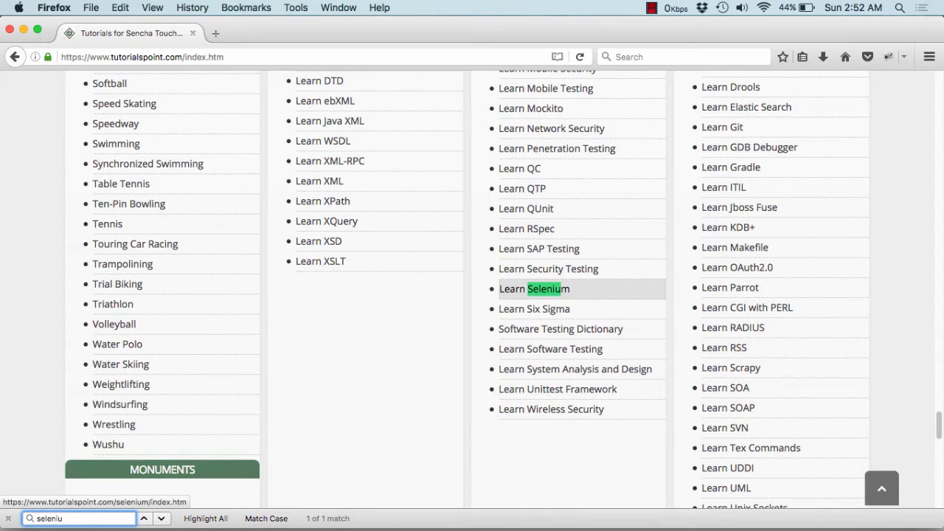
# Step: Inspect the Learn Selenium link with Firefox's Inspect Element
pyautogui.rightClick(547, 289)
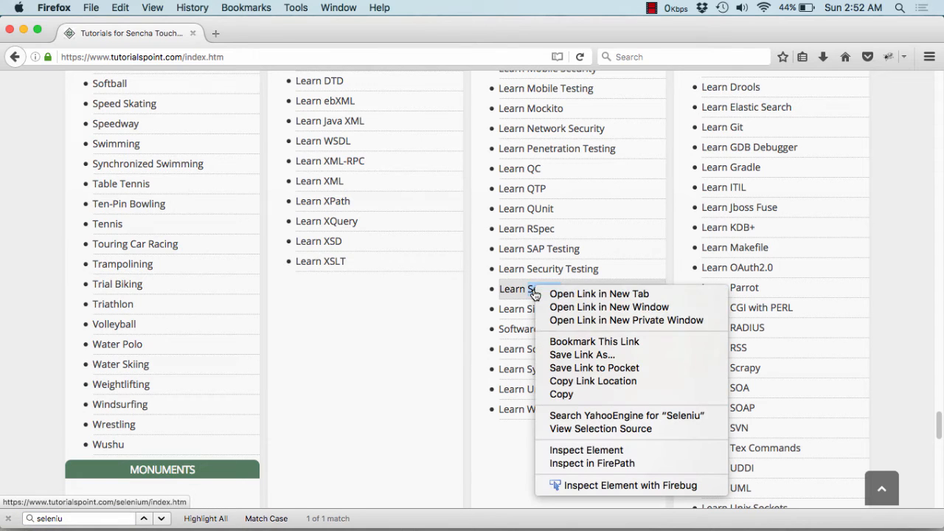
pyautogui.moveTo(599, 293)
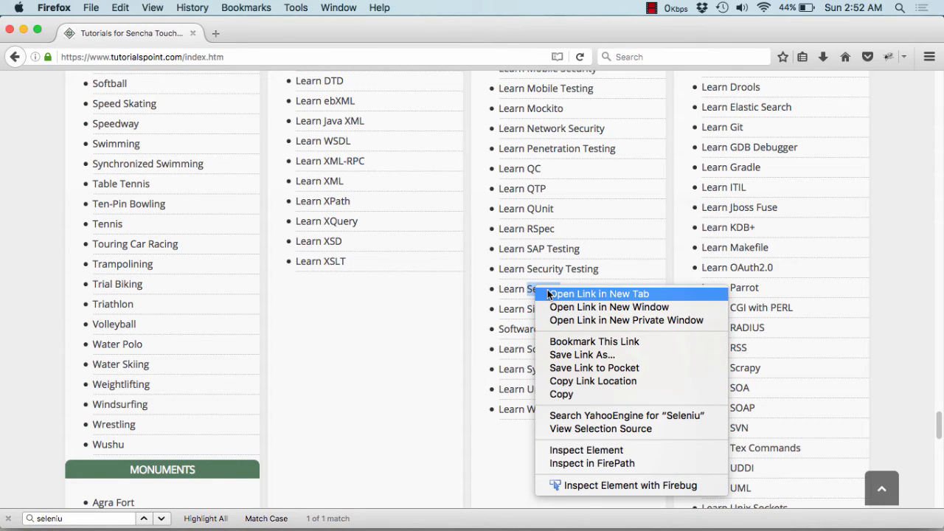
pyautogui.moveTo(586, 450)
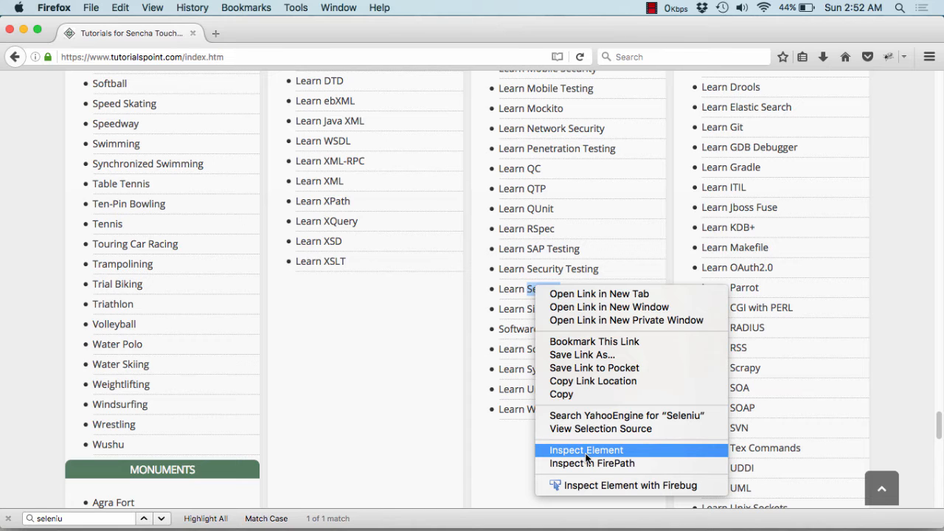
pyautogui.click(586, 450)
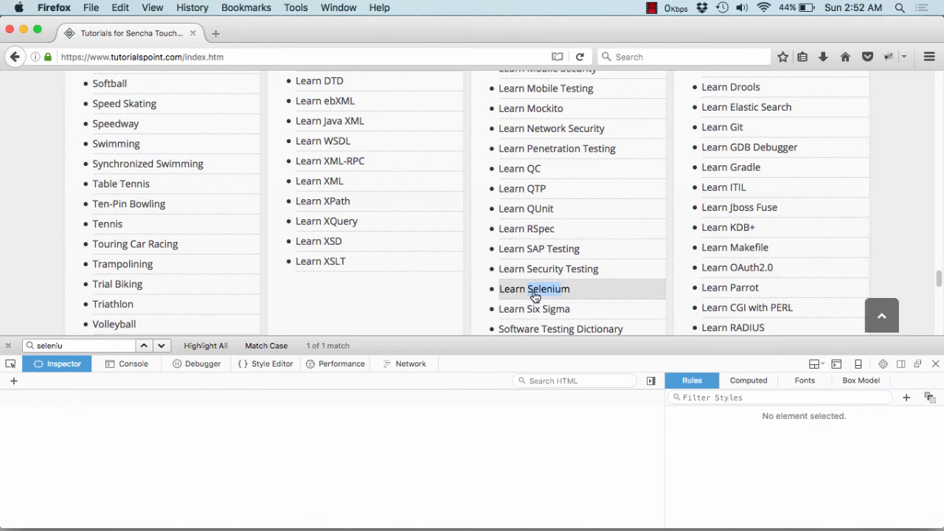
# Step: Select the Learn Selenium anchor, showing href /selenium/index.htm and its title
pyautogui.click(533, 288)
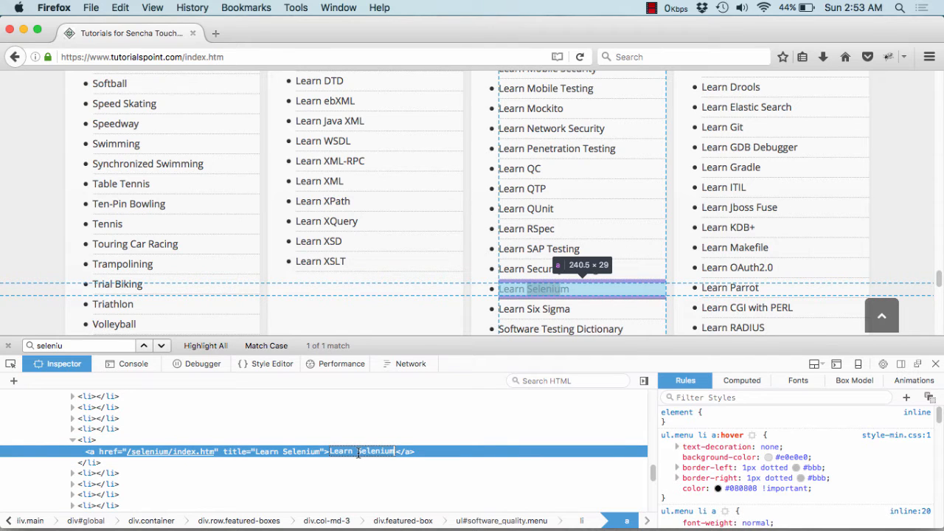
pyautogui.moveTo(309, 313)
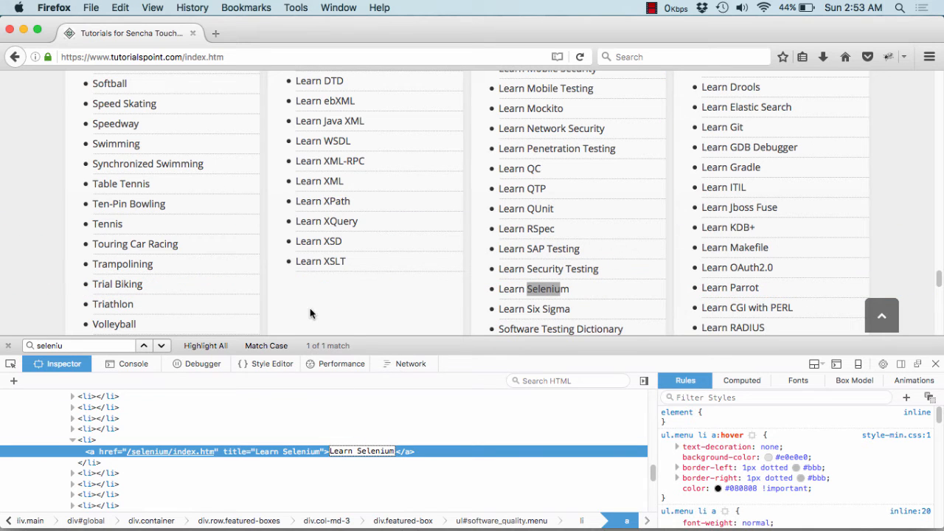
pyautogui.moveTo(121, 184)
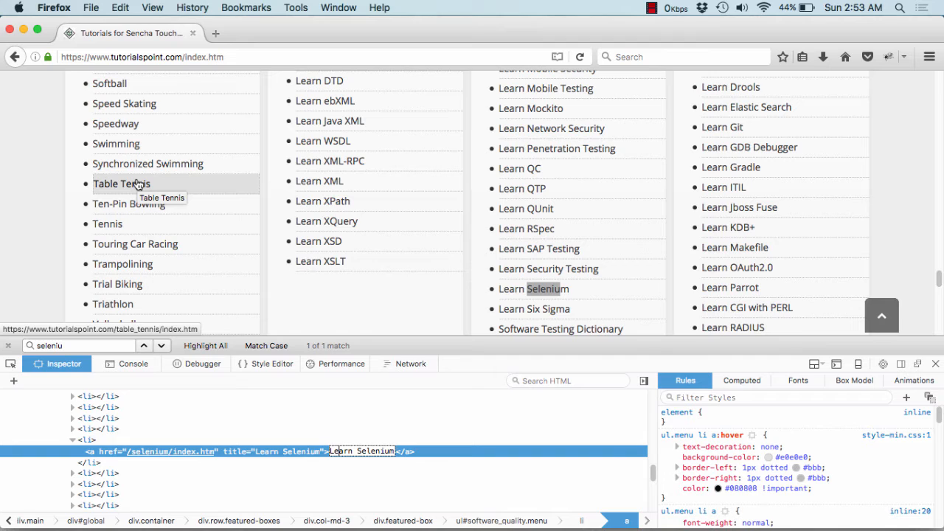
pyautogui.moveTo(323, 141)
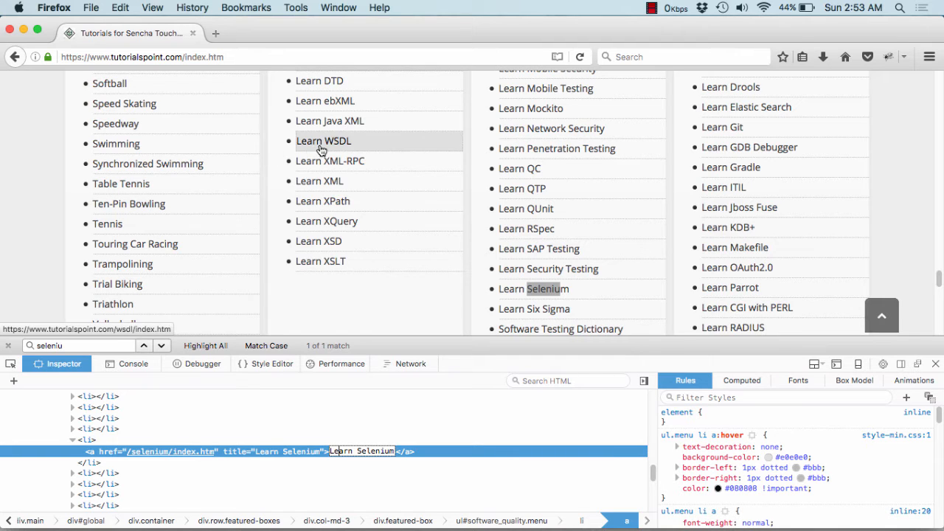
pyautogui.moveTo(323, 141)
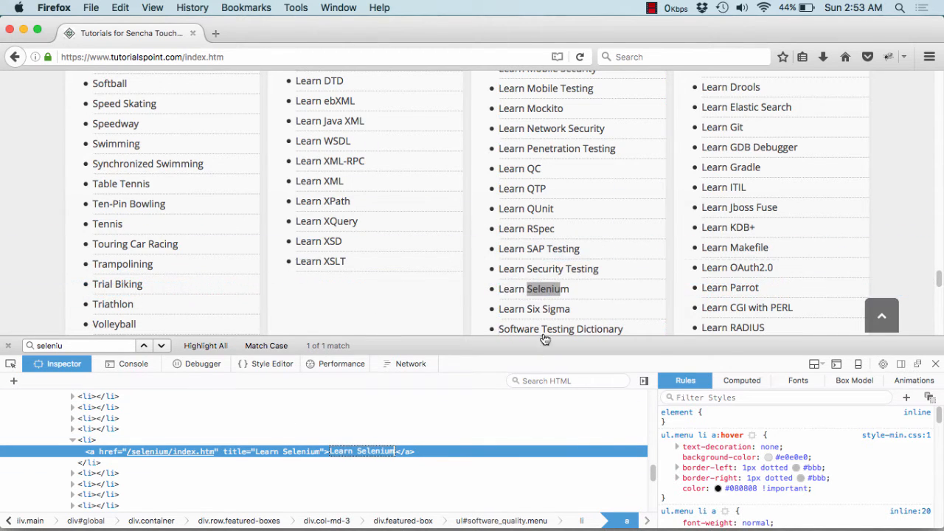
pyautogui.moveTo(552, 128)
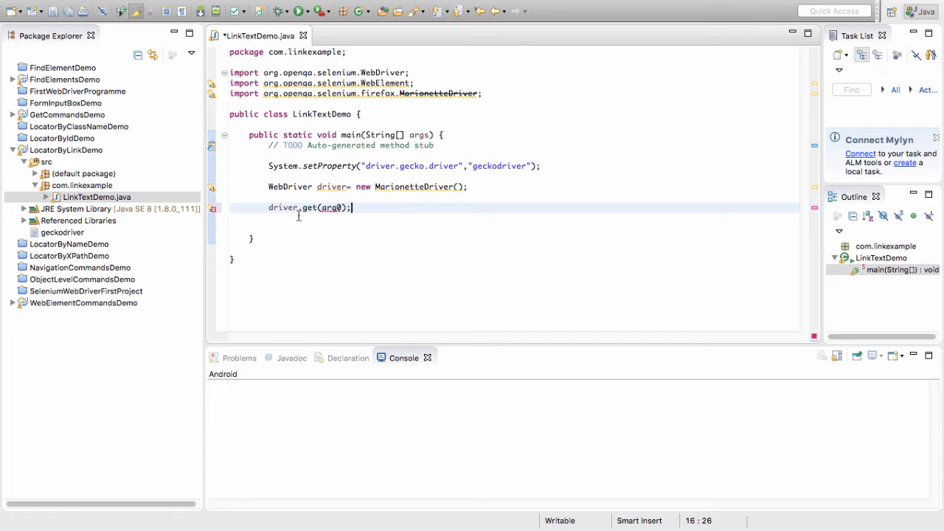
# Step: Add WebElement selenium_link = driver.findElement(By.linkText("Learn Selenium")) and click it
pyautogui.write('WEb')
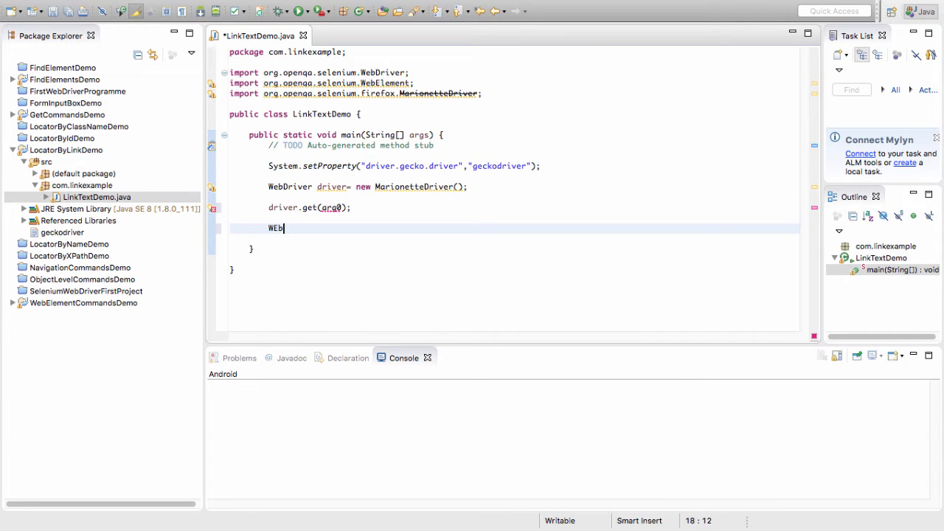
pyautogui.write('Dr')
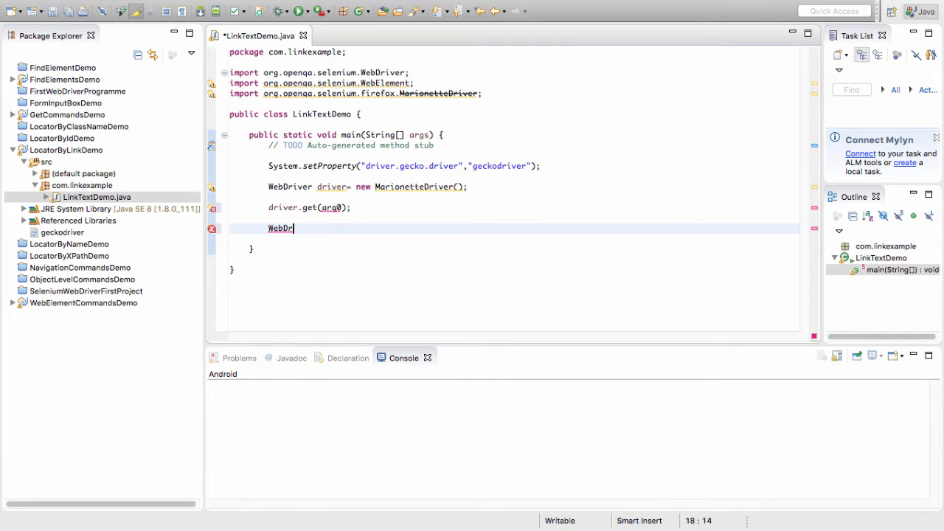
pyautogui.write('Element')
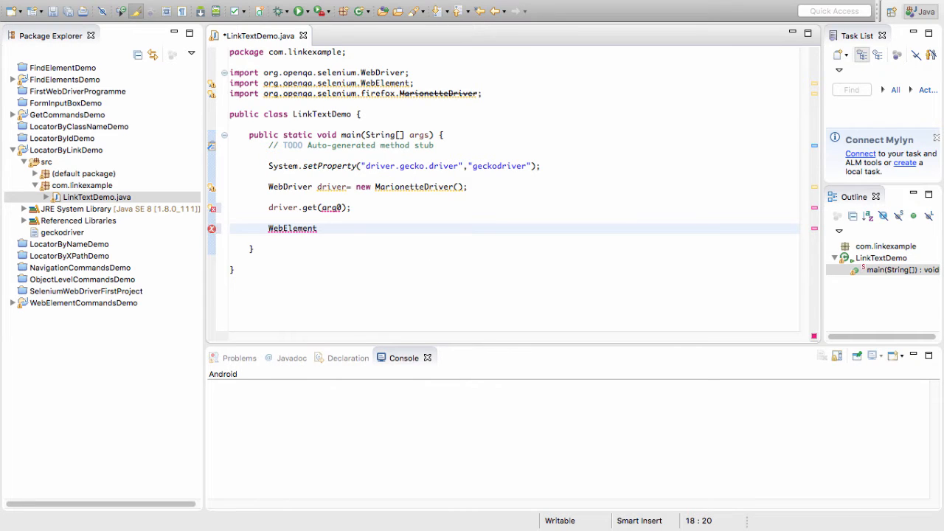
pyautogui.write('selenium')
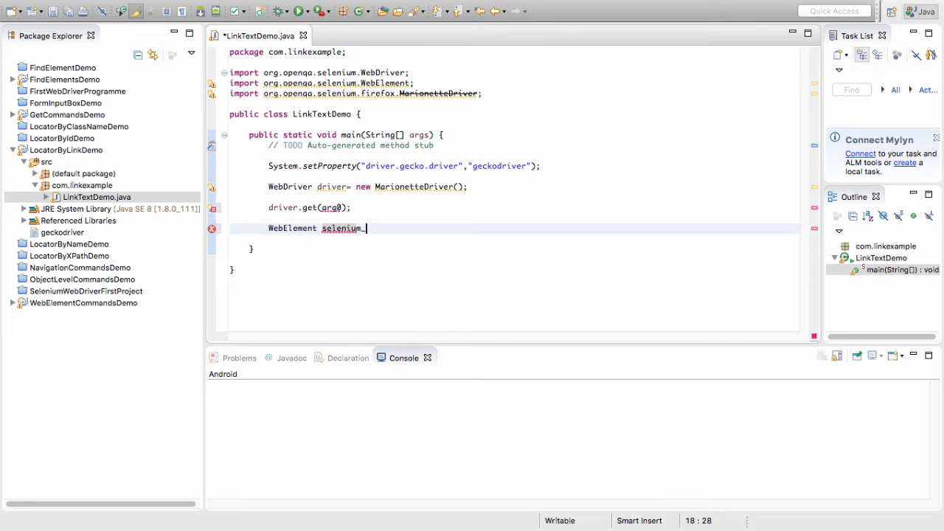
pyautogui.write('_link=driver.findElement(')
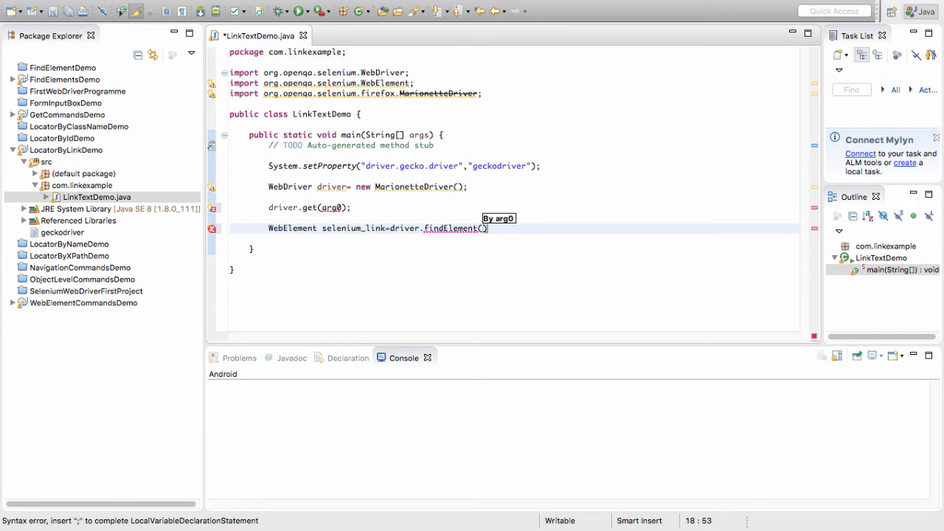
pyautogui.write('By.linkText("Learn Selenium')
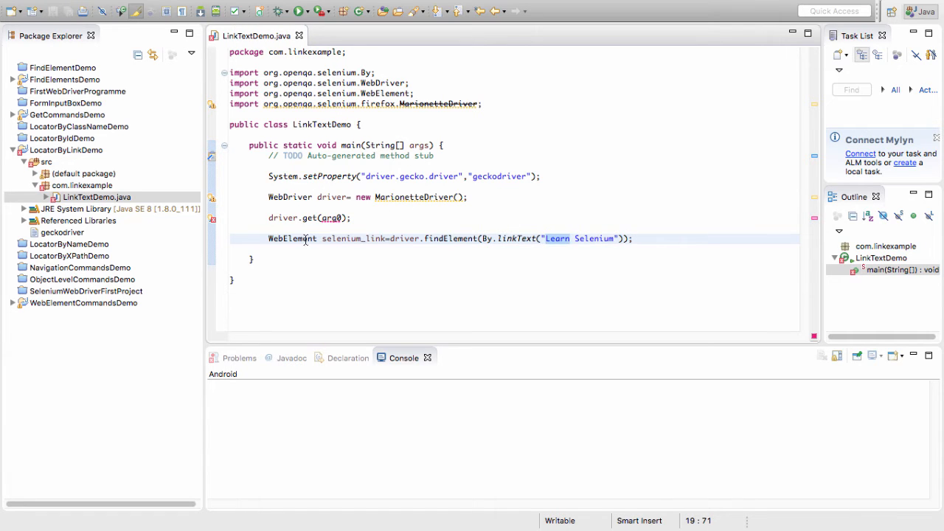
pyautogui.write('selenium_link')
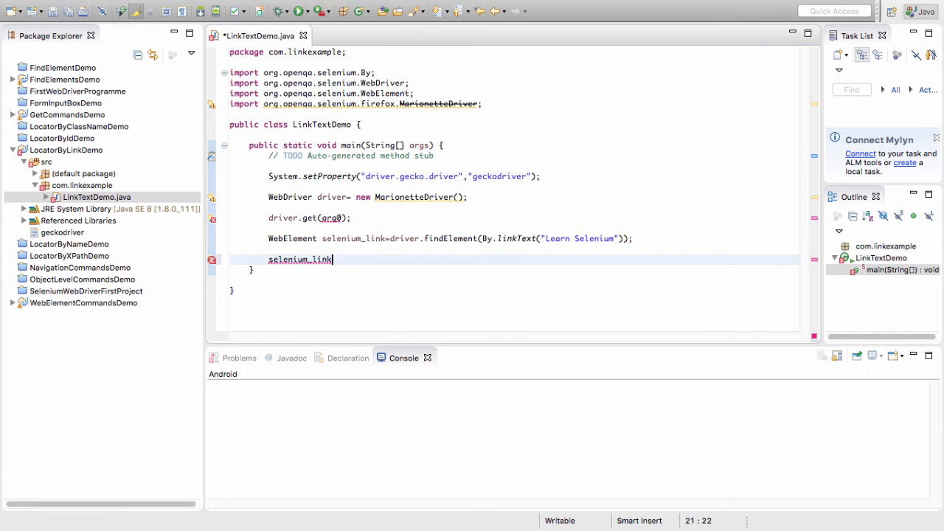
pyautogui.write('.click();')
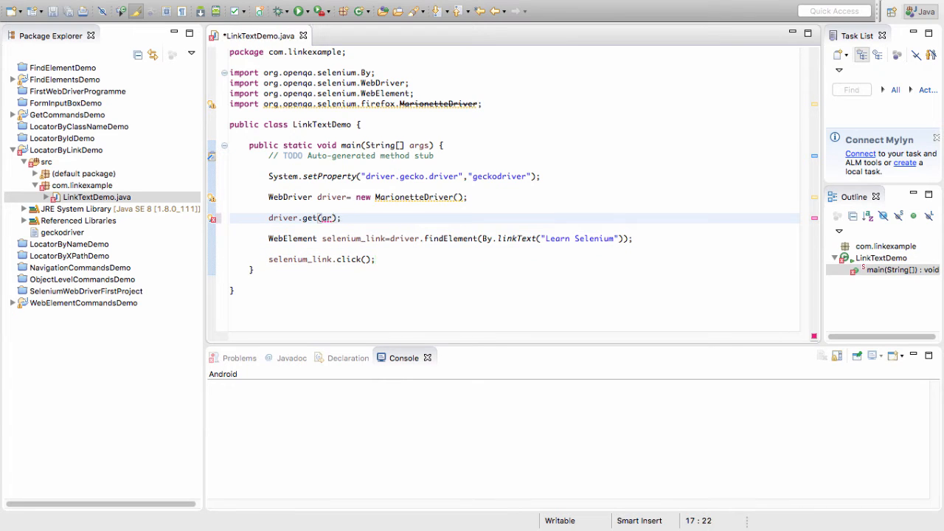
pyautogui.write('""')
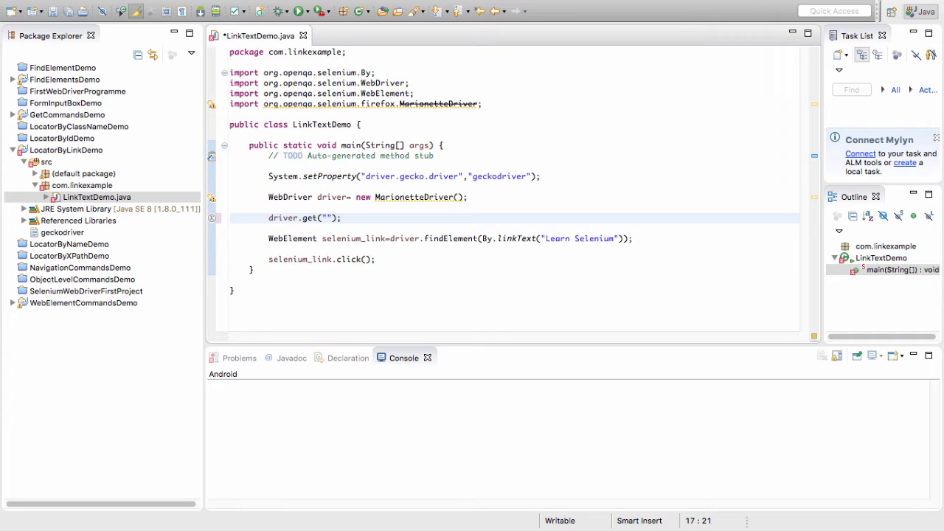
pyautogui.write('htp')
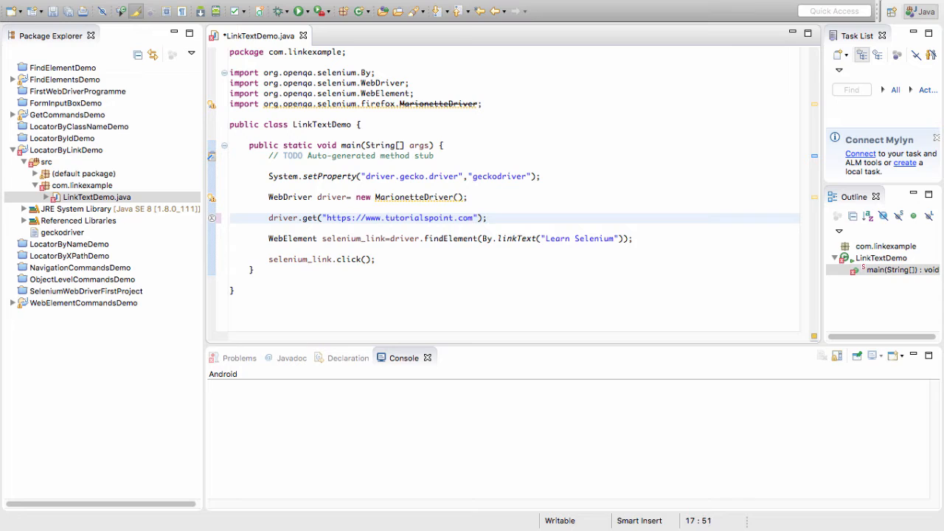
pyautogui.press('ctrl+s')
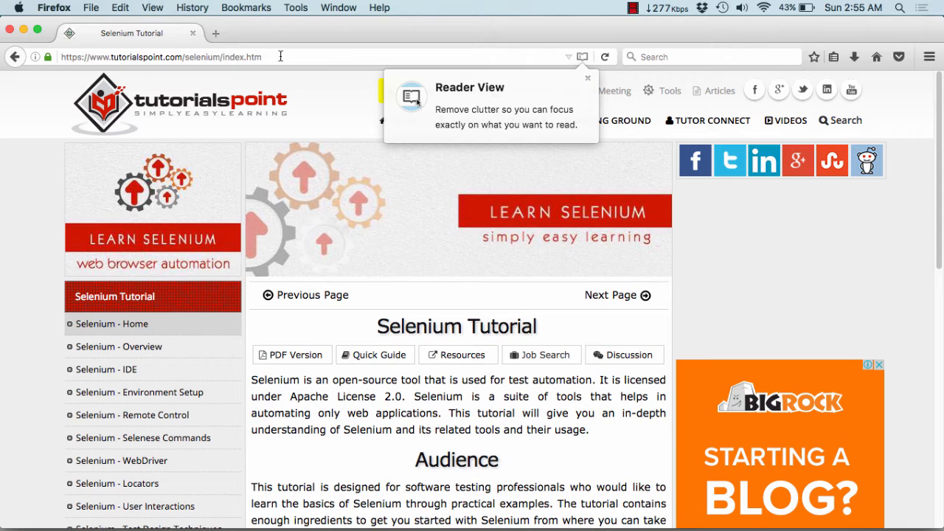
pyautogui.click(161, 57)
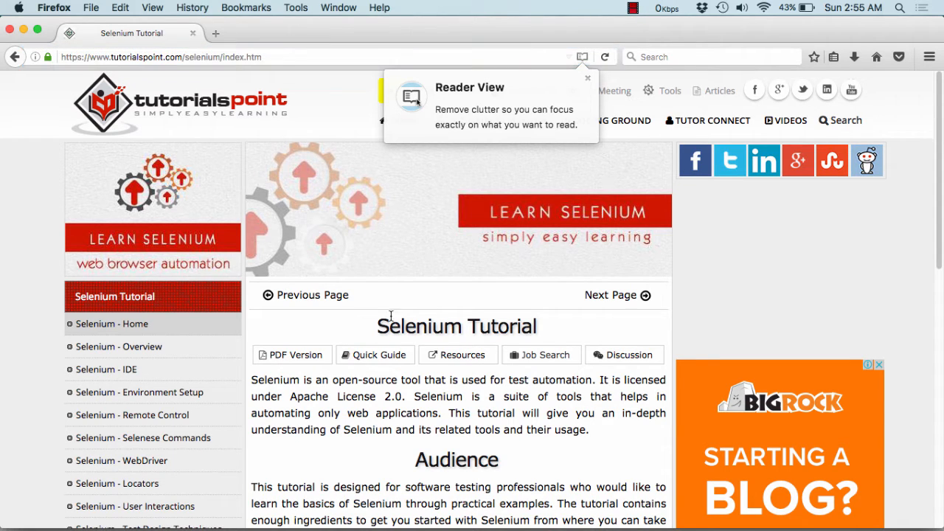
pyautogui.moveTo(387, 410)
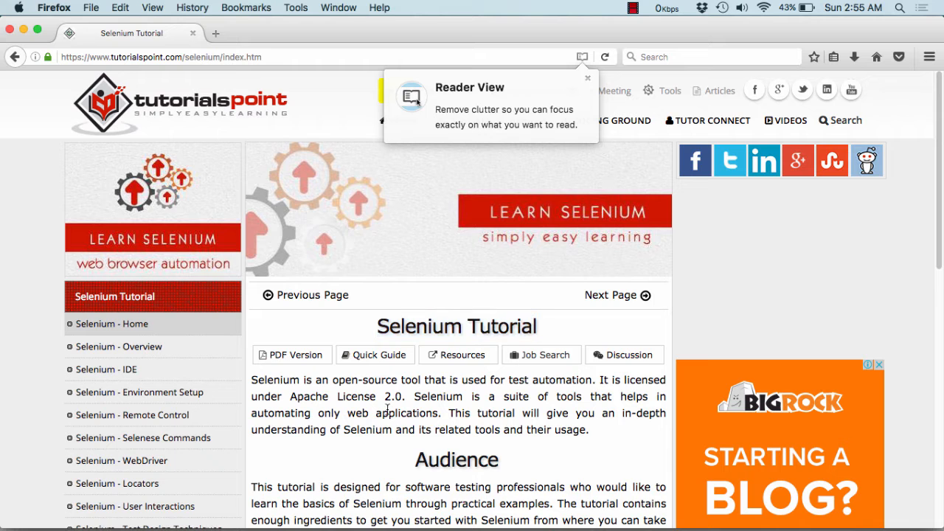
pyautogui.scroll(-3)
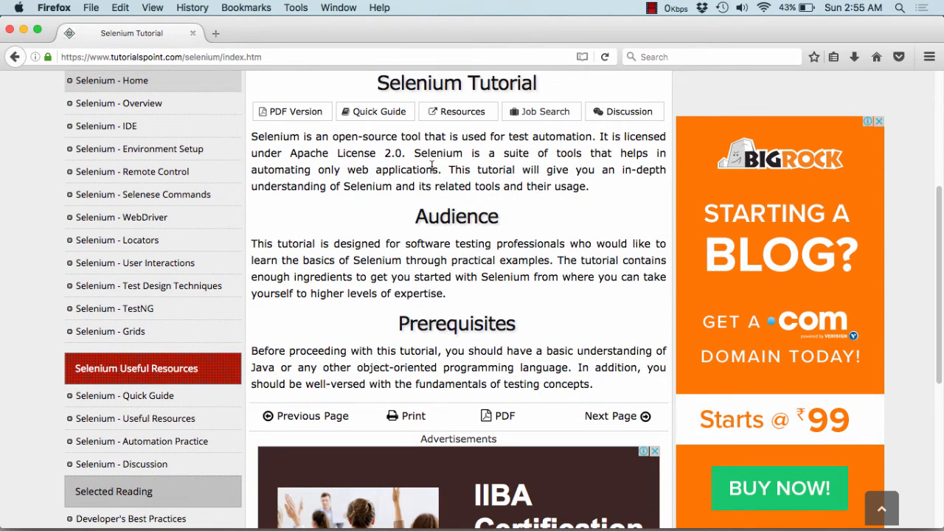
pyautogui.scroll(-3)
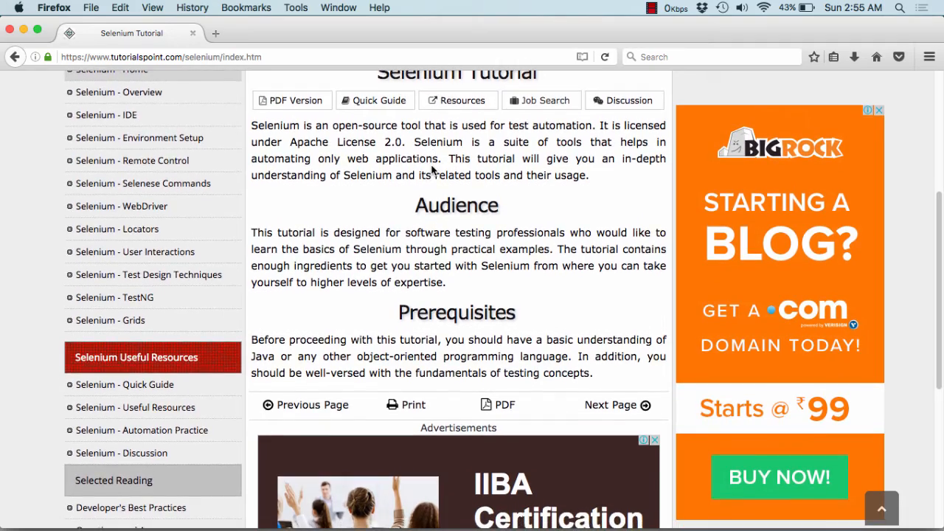
pyautogui.scroll(3)
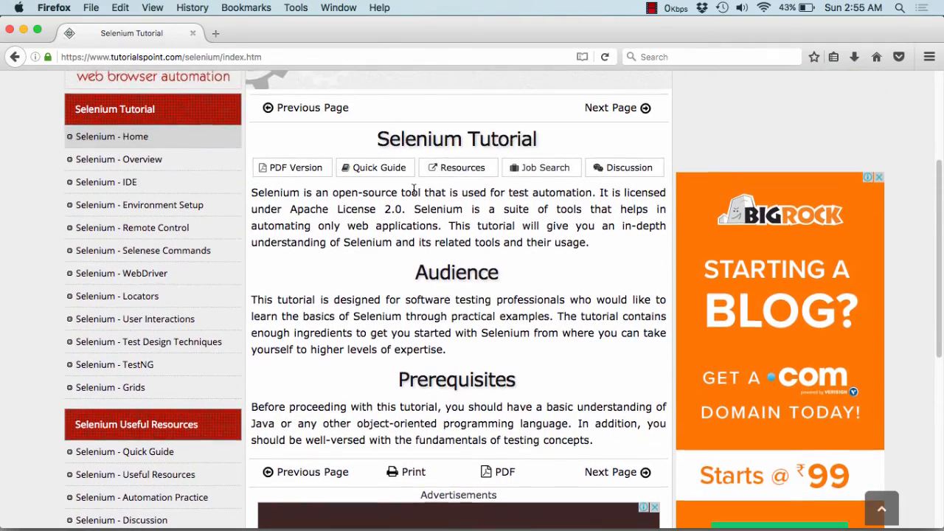
pyautogui.scroll(3)
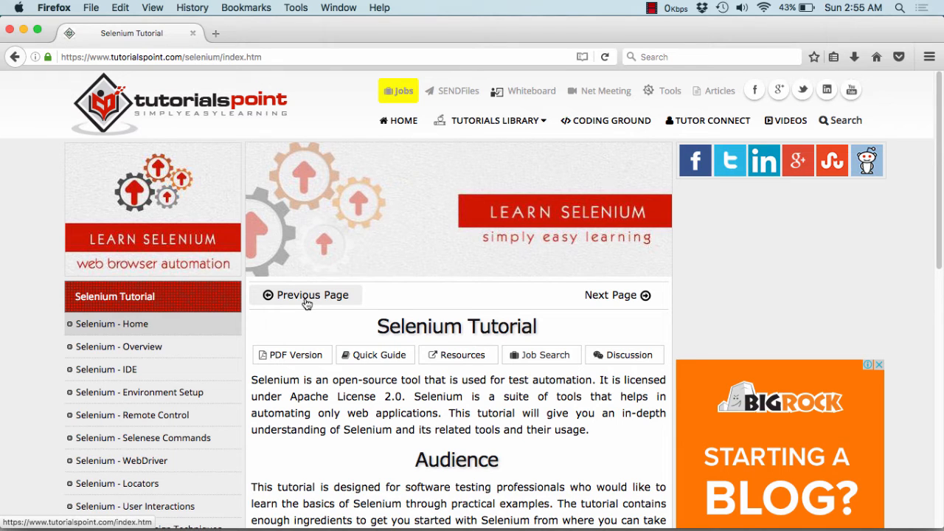
pyautogui.moveTo(252, 379); pyautogui.dragTo(588, 429)
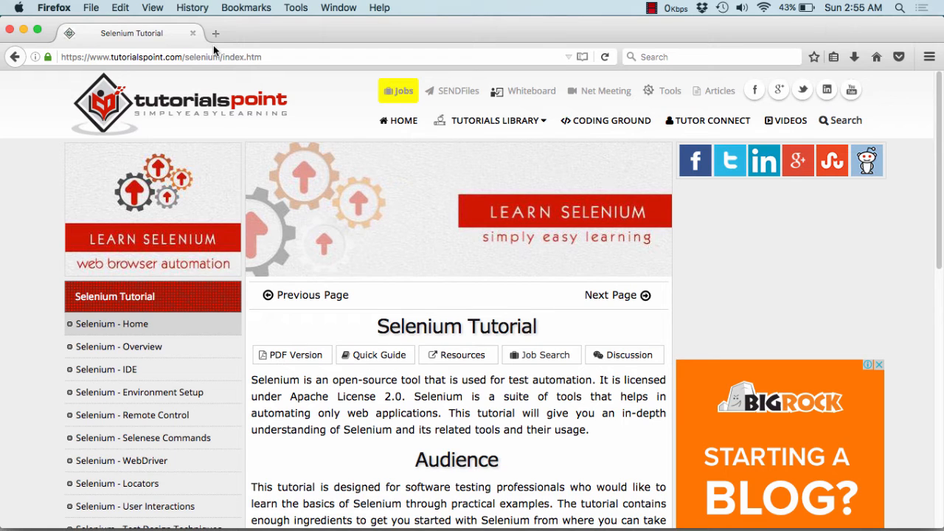
pyautogui.moveTo(243, 56)
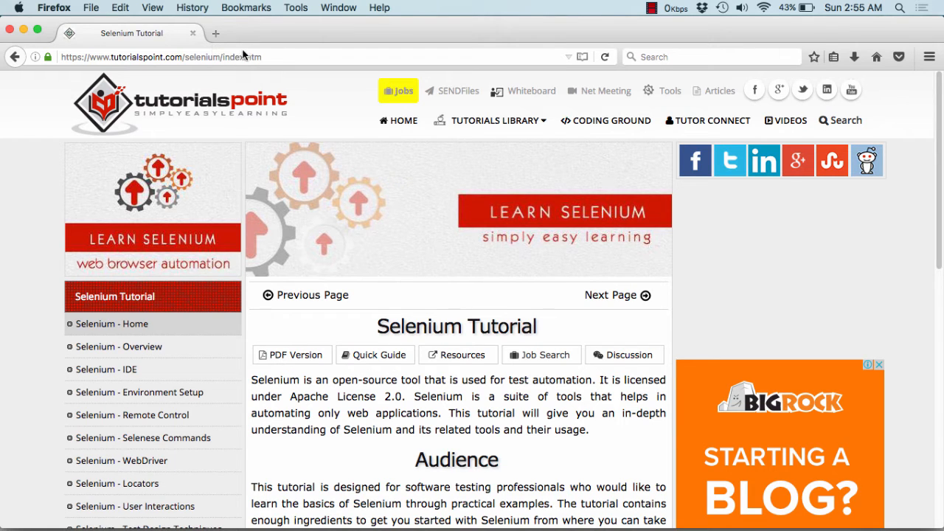
# Step: Load gmail.com in a new Firefox tab, then switch back to the Selenium Tutorial tab
pyautogui.click(215, 33)
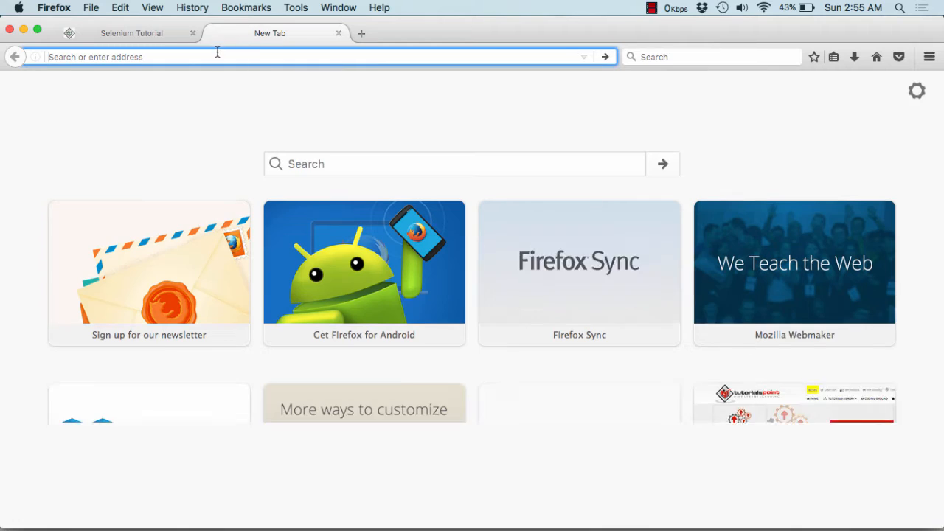
pyautogui.write('gmail.com')
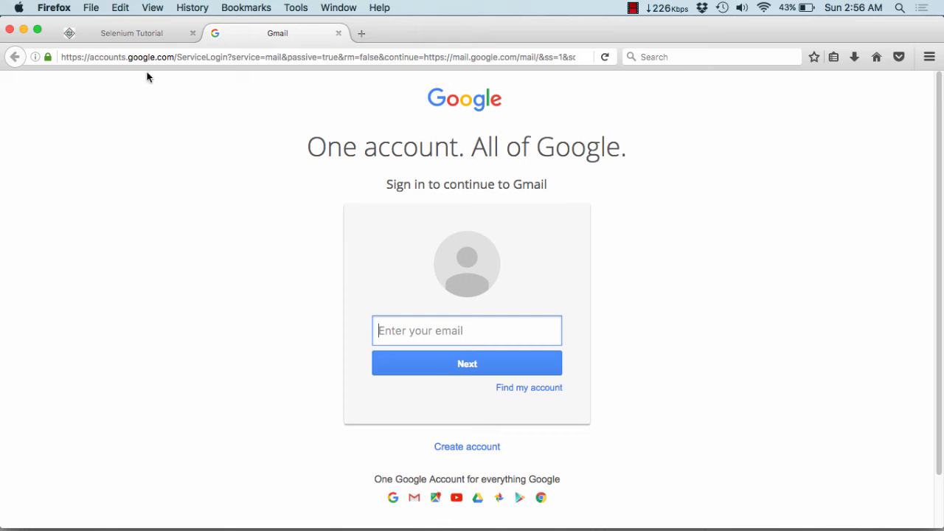
pyautogui.moveTo(498, 118)
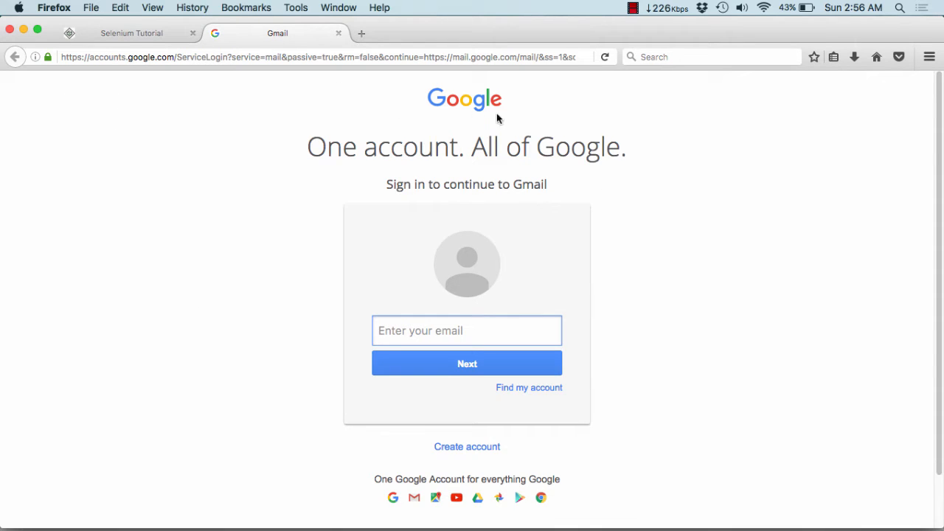
pyautogui.moveTo(498, 391)
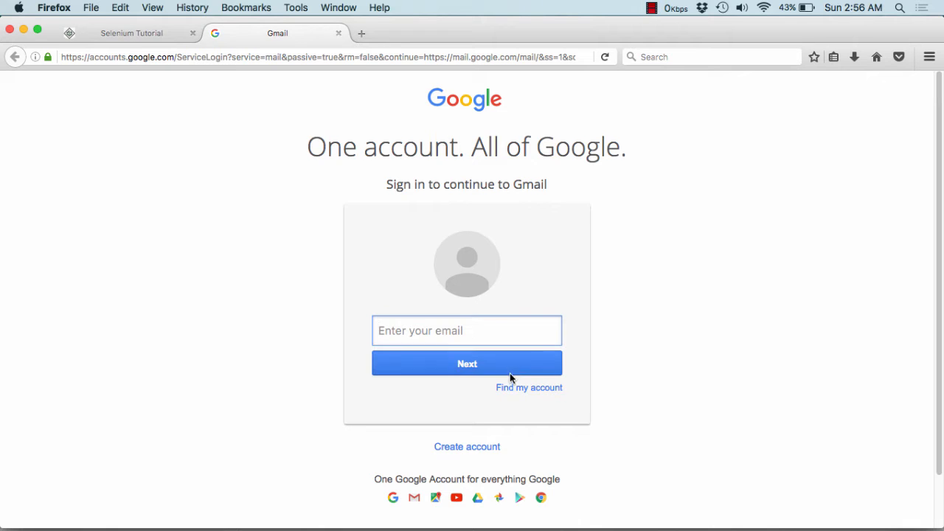
pyautogui.moveTo(529, 387)
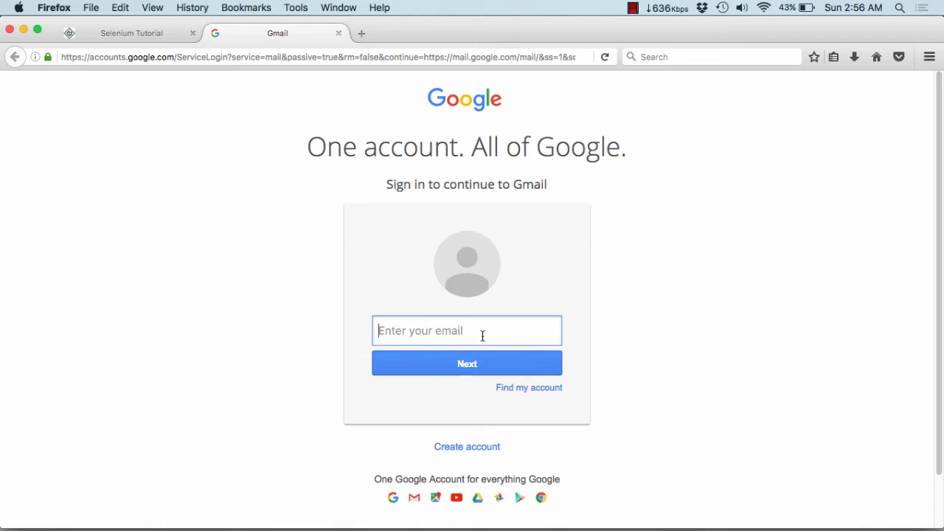
pyautogui.click(132, 33)
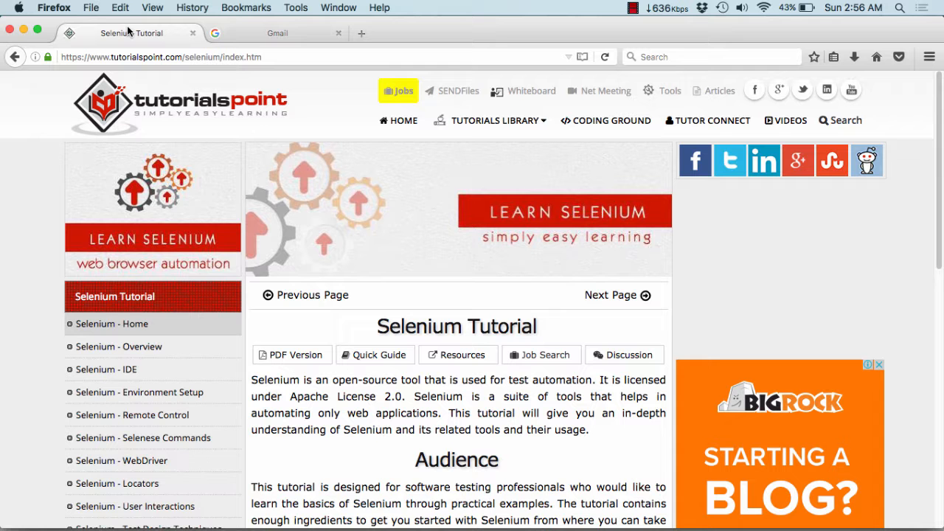
pyautogui.scroll(-3)
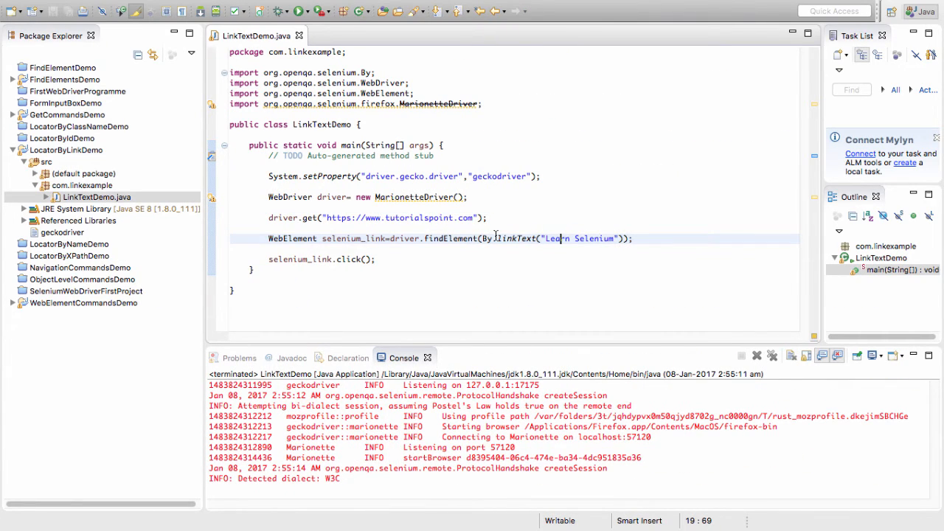
# Step: Create class PartialLinkTextDemo in com.linkexample with a public static void main stub
pyautogui.click(81, 185)
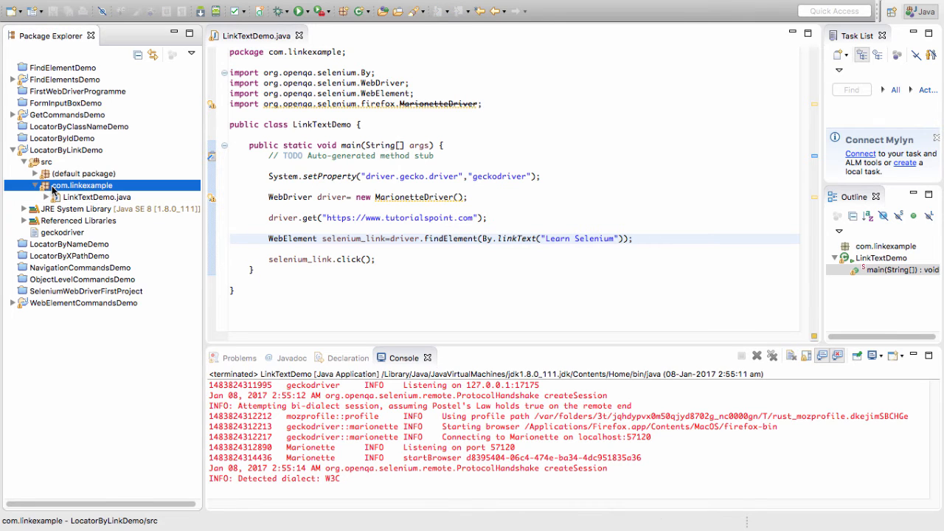
pyautogui.rightClick(82, 185)
pyautogui.write('P')
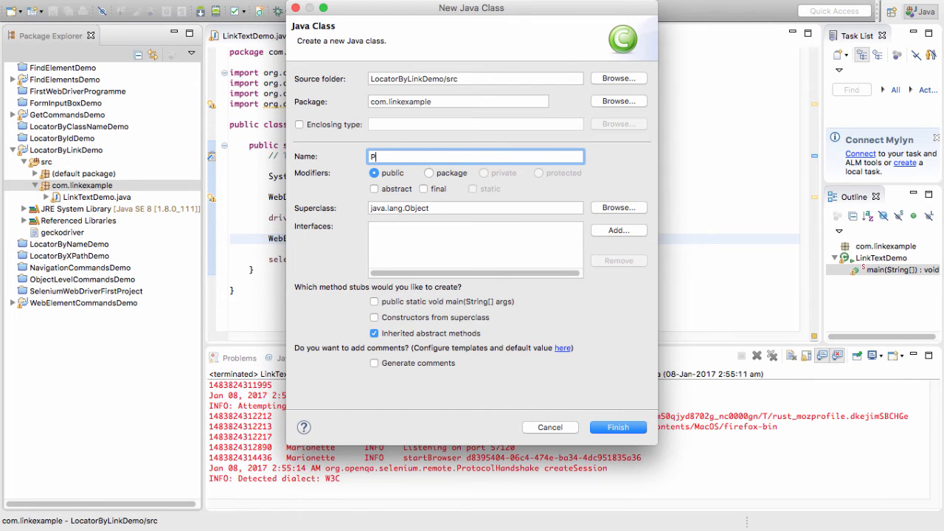
pyautogui.write('artial')
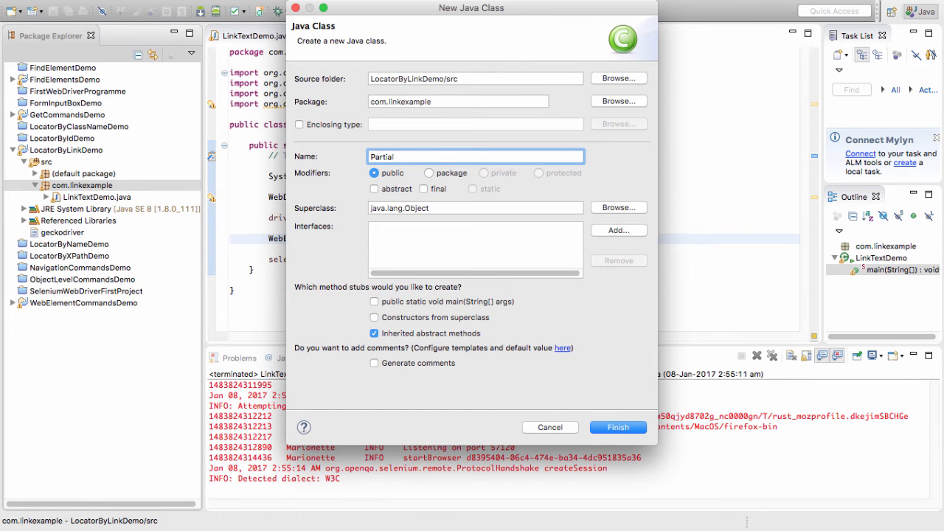
pyautogui.write('LinkTEx')
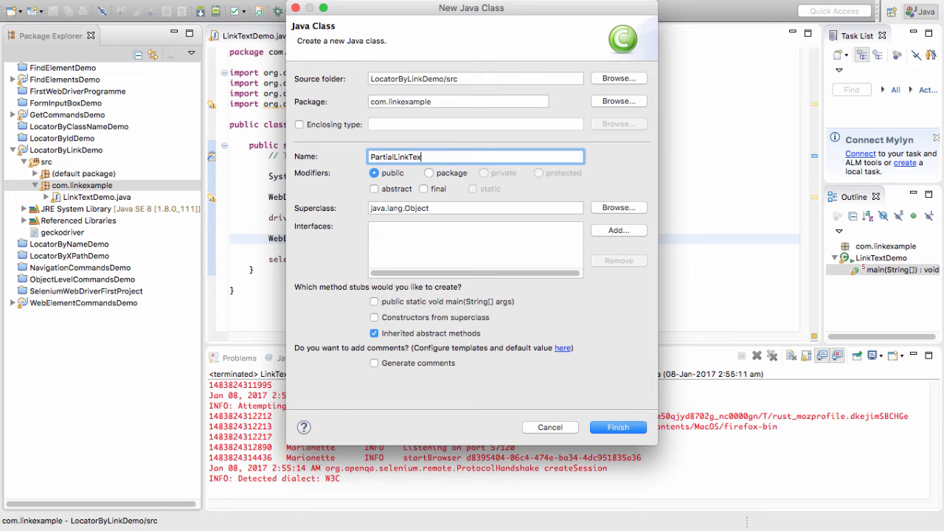
pyautogui.write('tDemo')
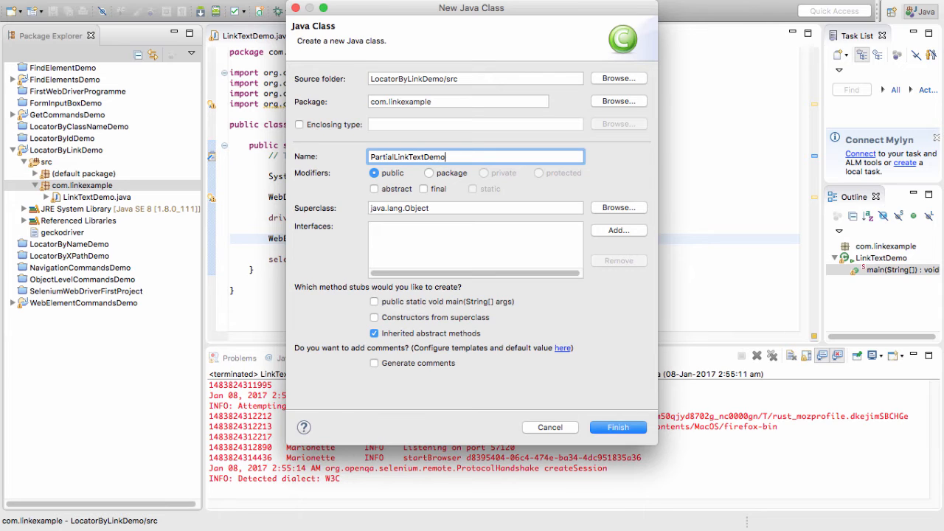
pyautogui.click(374, 301)
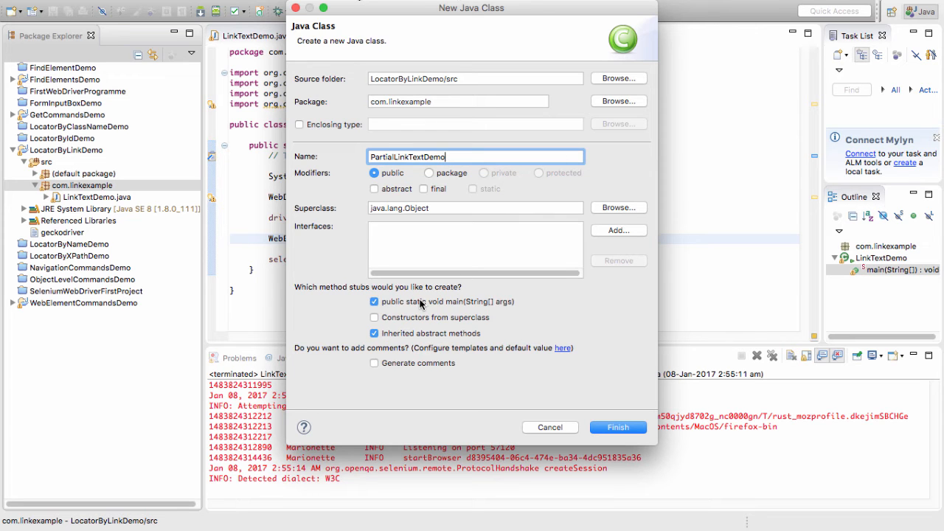
pyautogui.click(617, 427)
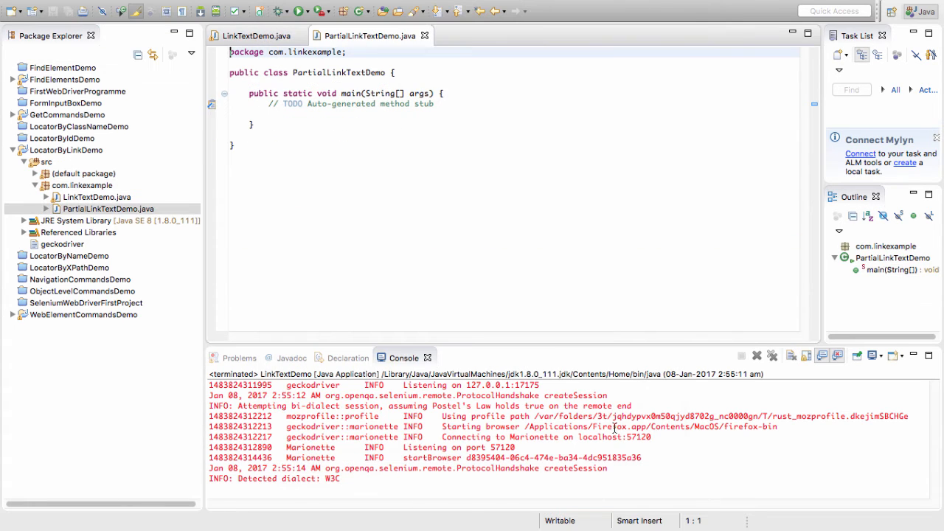
pyautogui.click(255, 36)
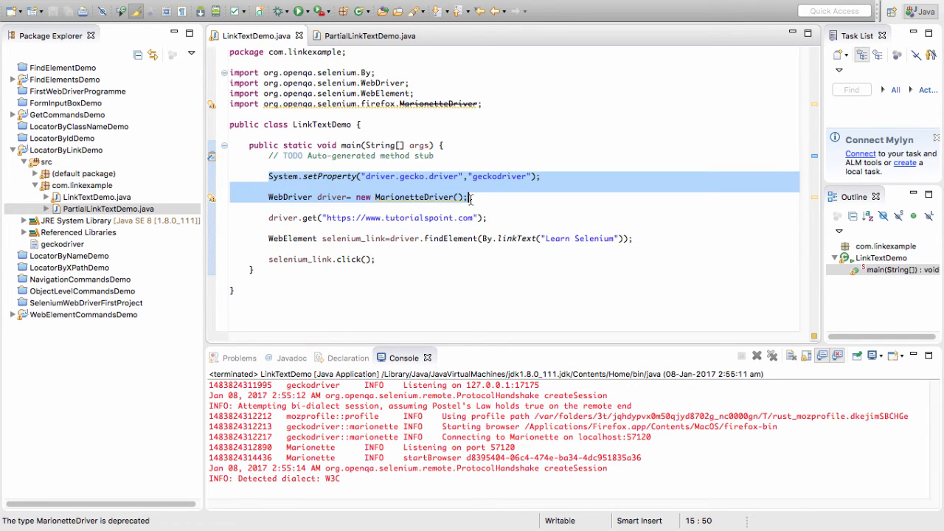
pyautogui.click(369, 36)
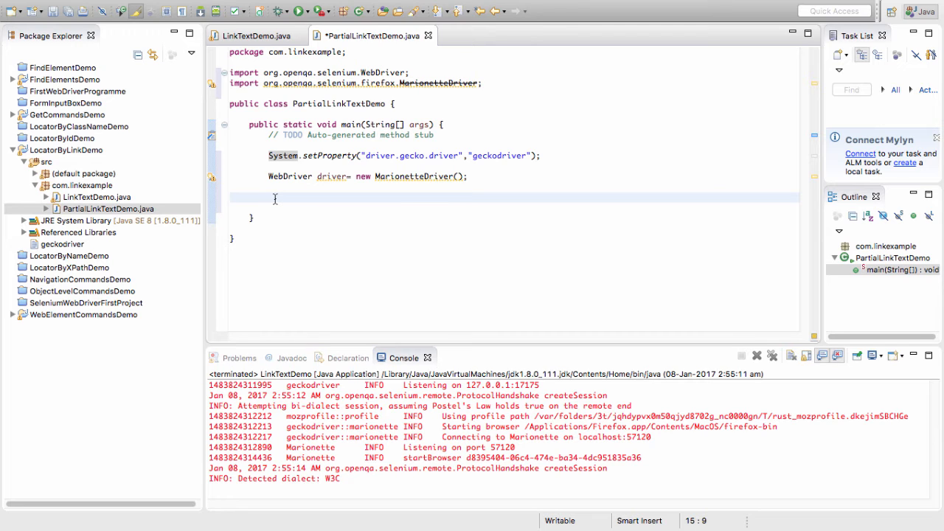
pyautogui.write('driver.get("");')
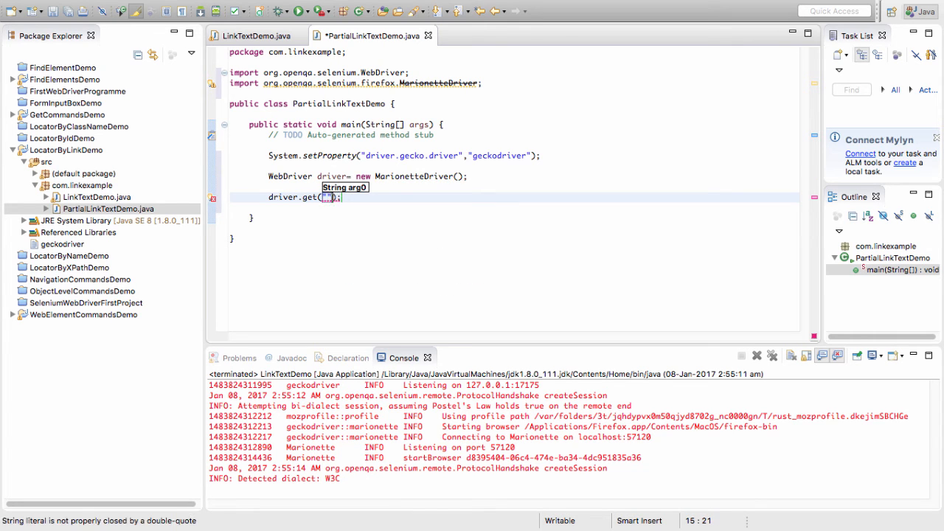
pyautogui.write('www')
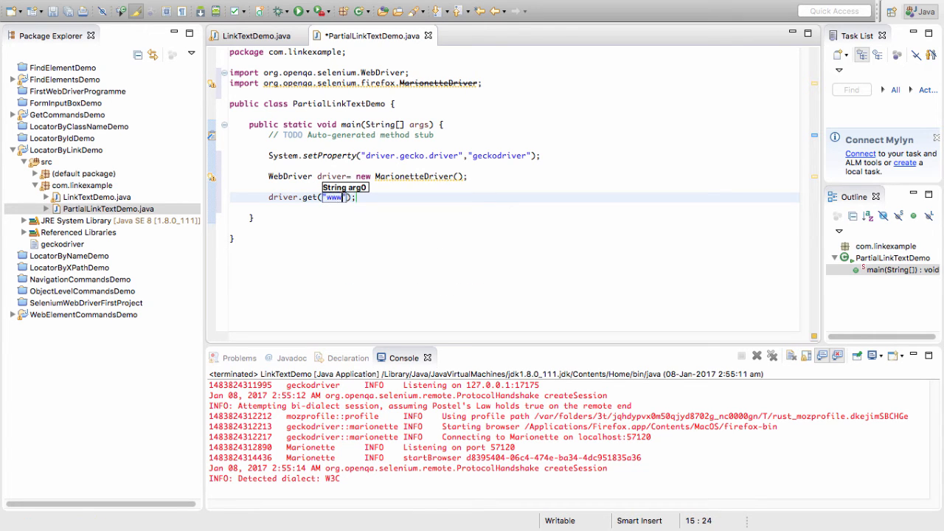
pyautogui.write('.')
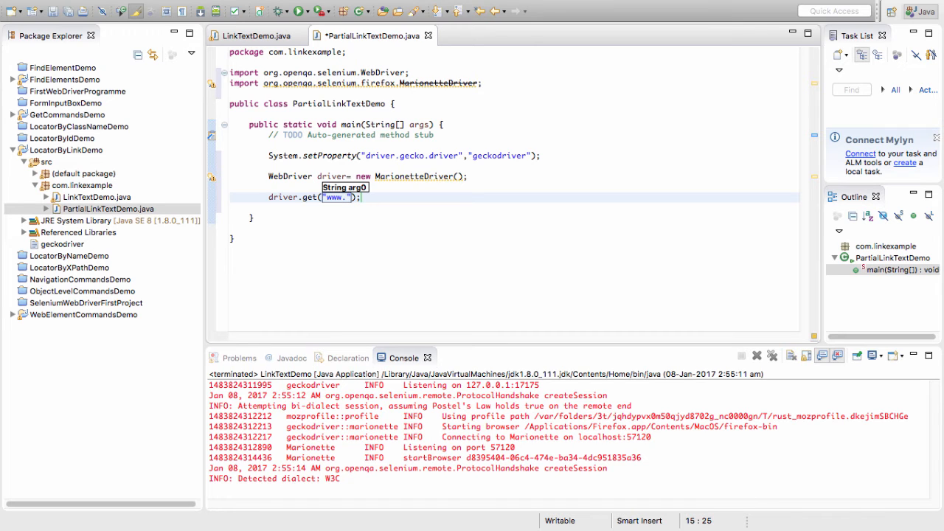
pyautogui.write('gmail.')
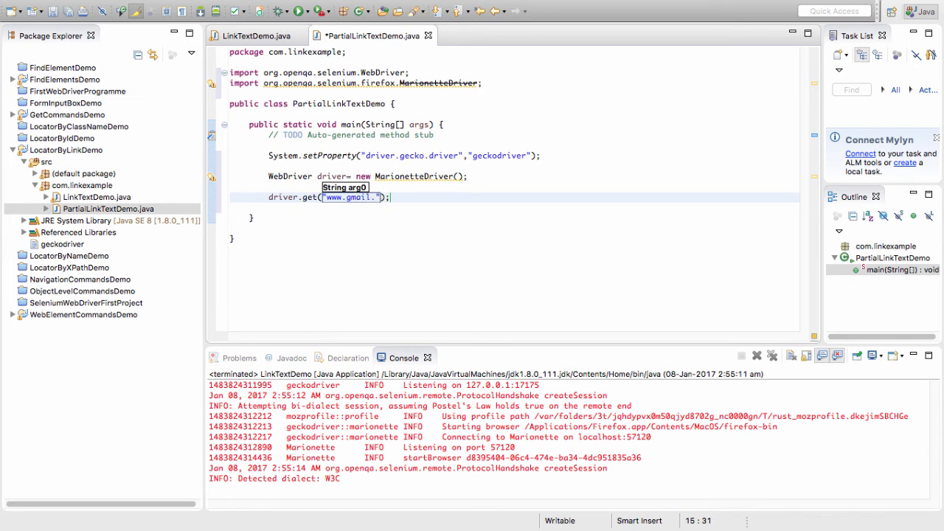
pyautogui.write('com')
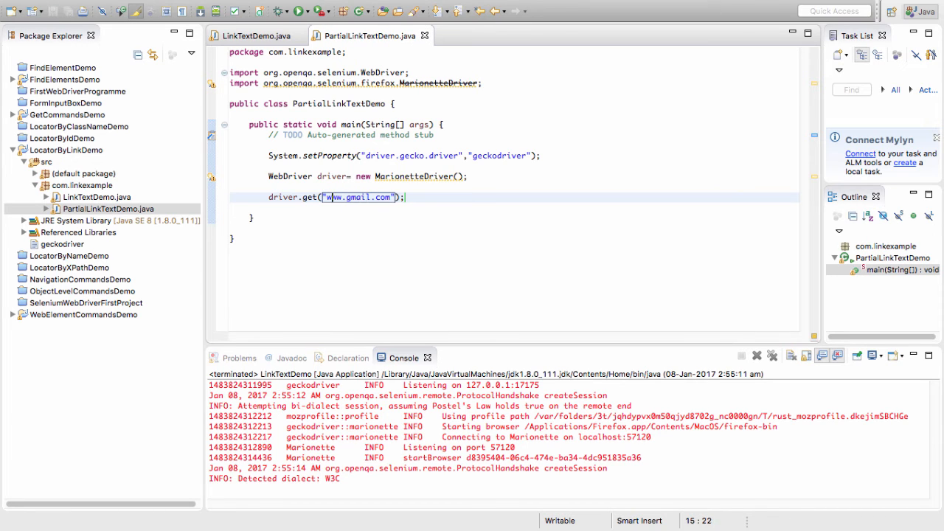
pyautogui.write('https://')
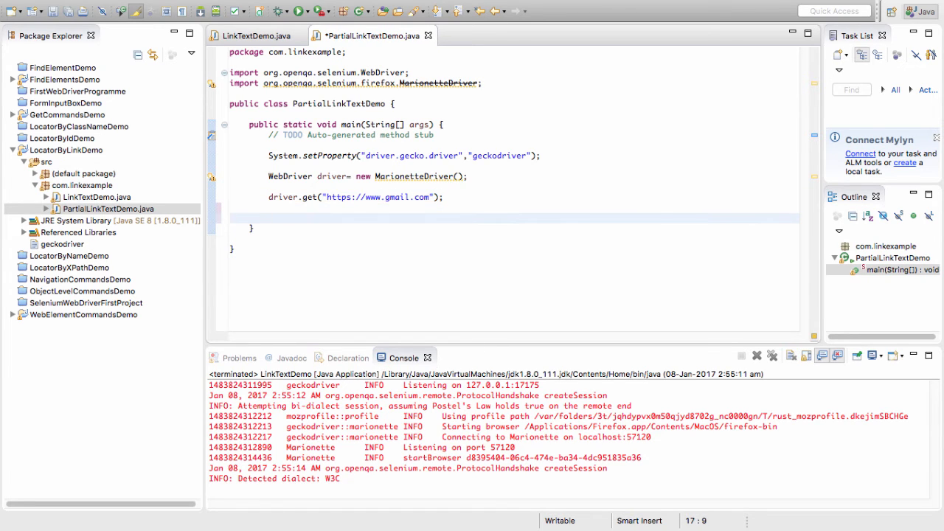
# Step: Write WebElement find_acc = driver.findElement(By.partialLinkText("account")), importing WebElement and By
pyautogui.write('Web')
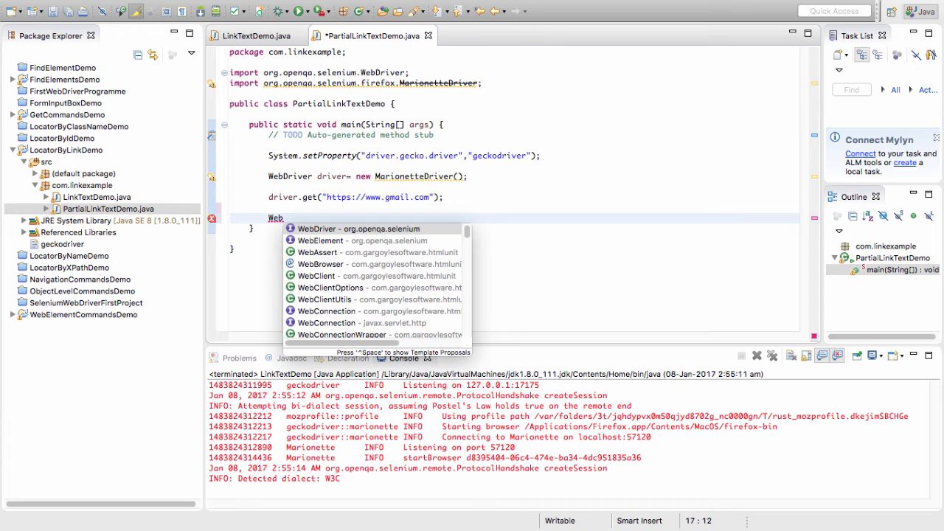
pyautogui.click(320, 240)
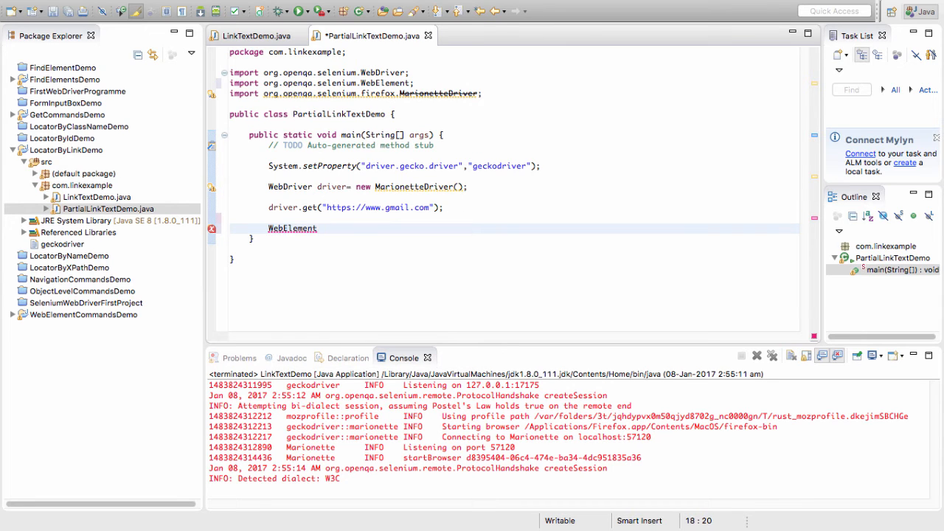
pyautogui.write('f')
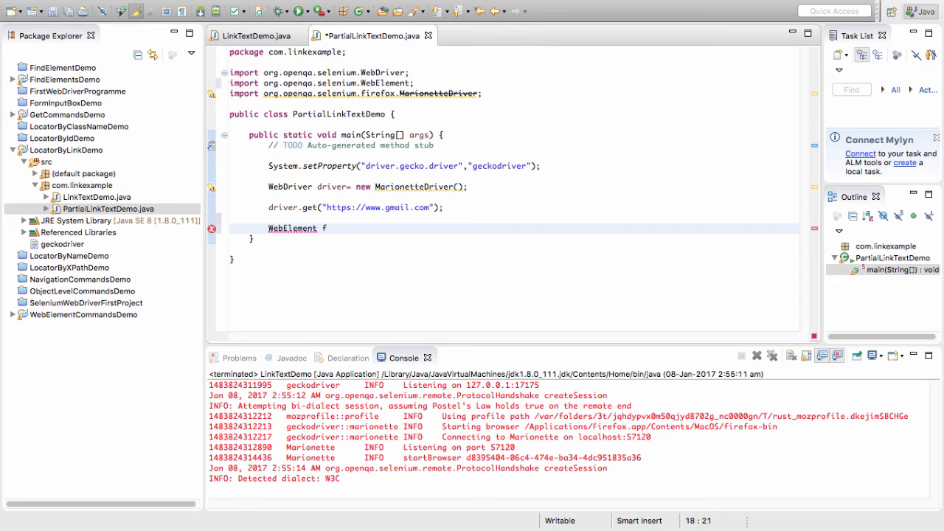
pyautogui.write('find_acc')
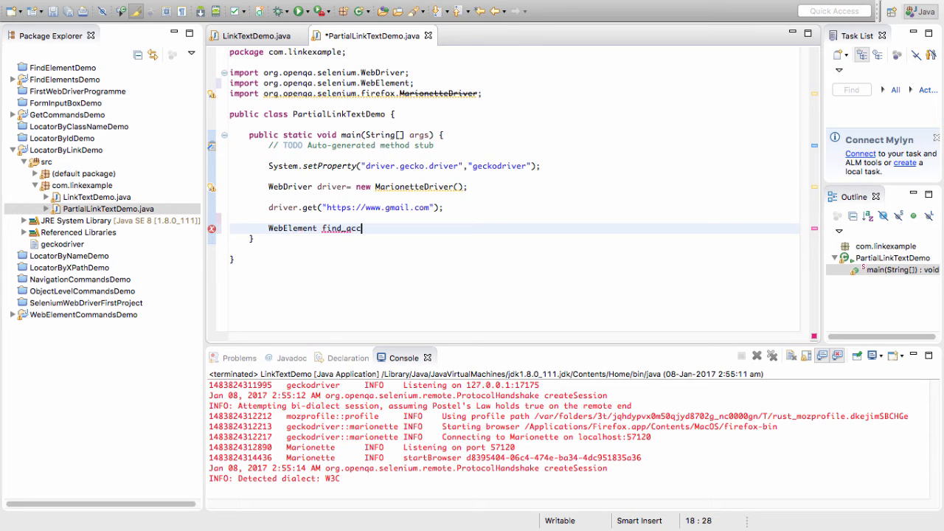
pyautogui.write('=')
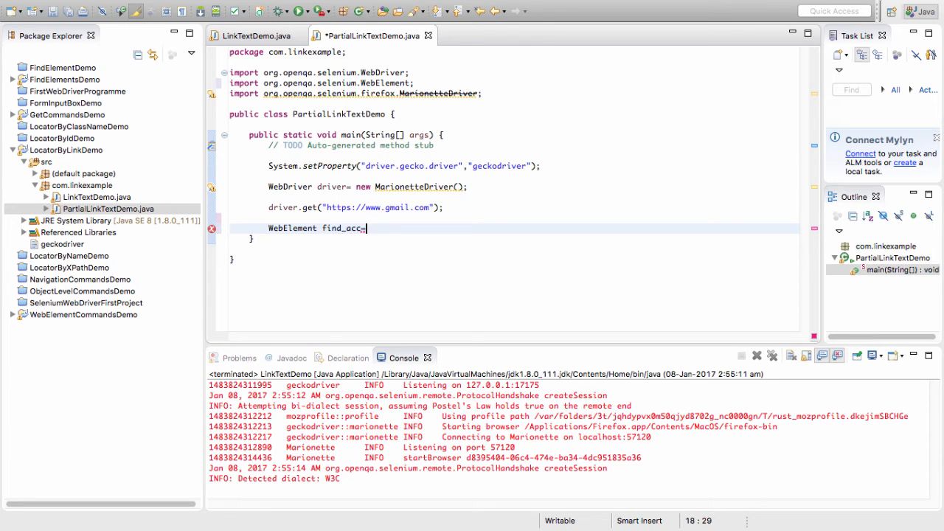
pyautogui.write('driver')
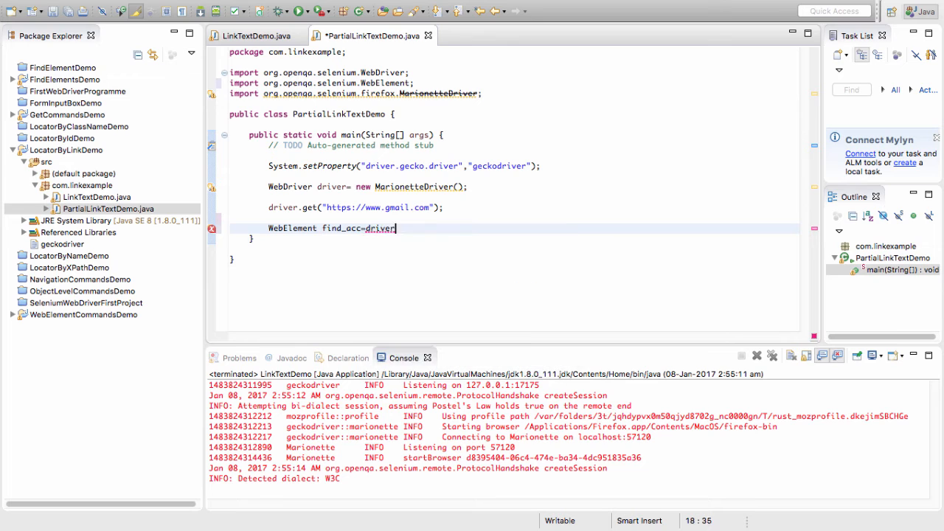
pyautogui.write('.findElement(By.')
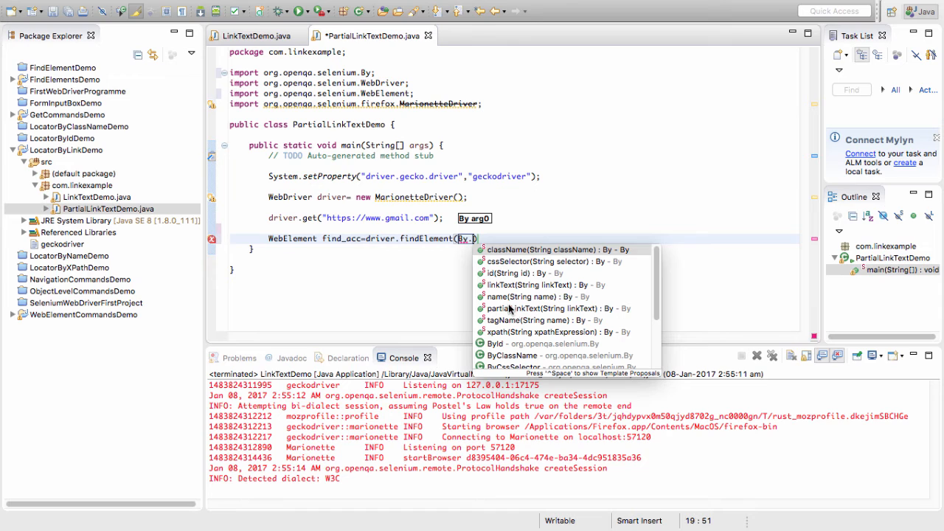
pyautogui.moveTo(509, 262)
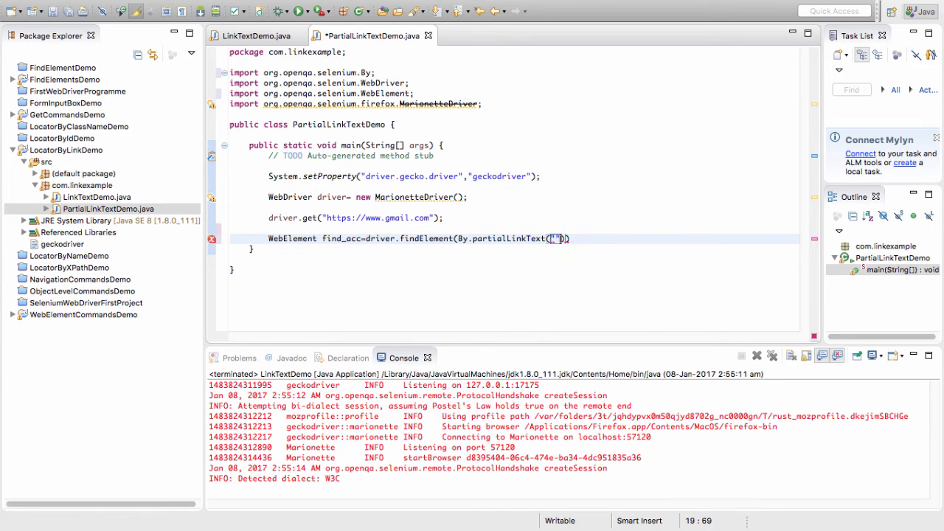
pyautogui.write('a')
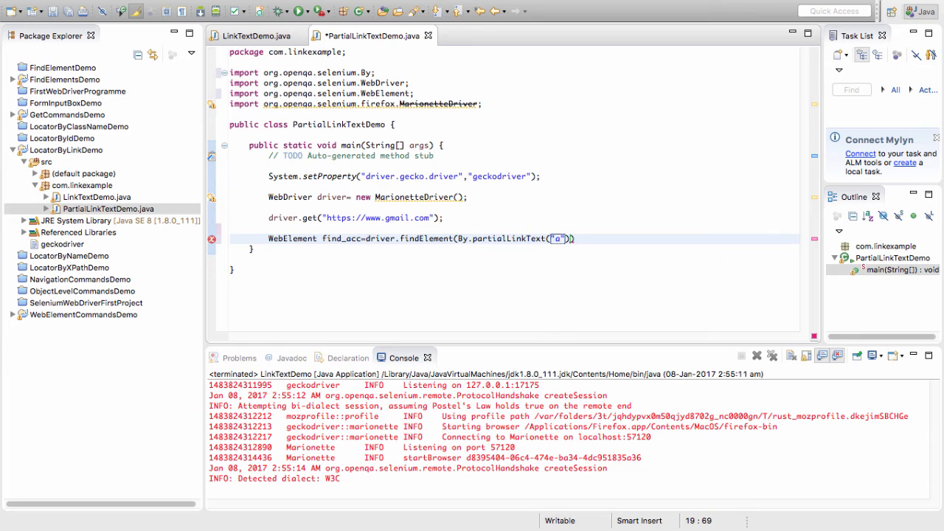
pyautogui.write('ccount')
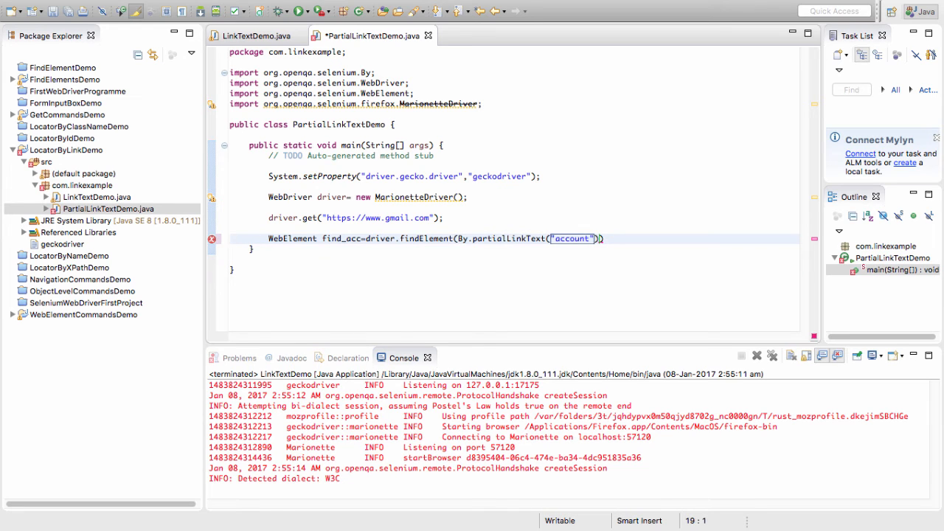
pyautogui.click(298, 239)
pyautogui.write(';')
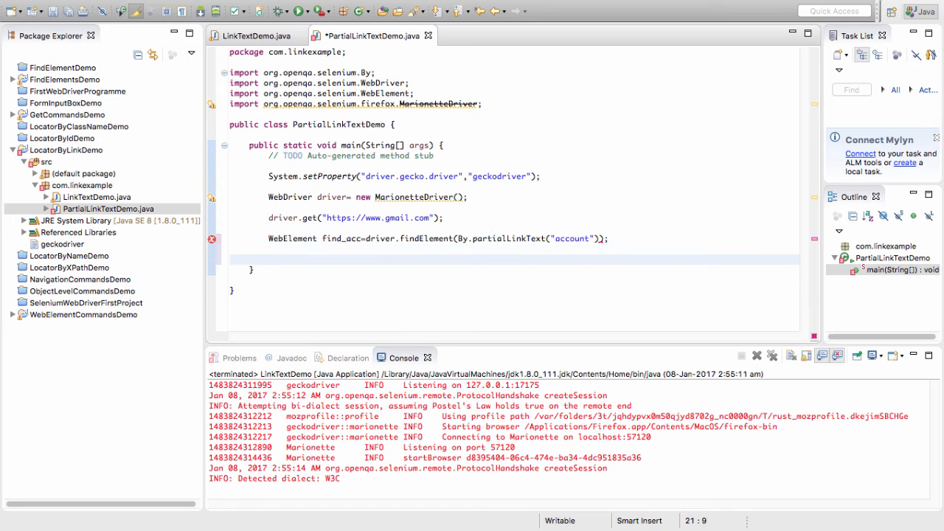
pyautogui.write('find_acc')
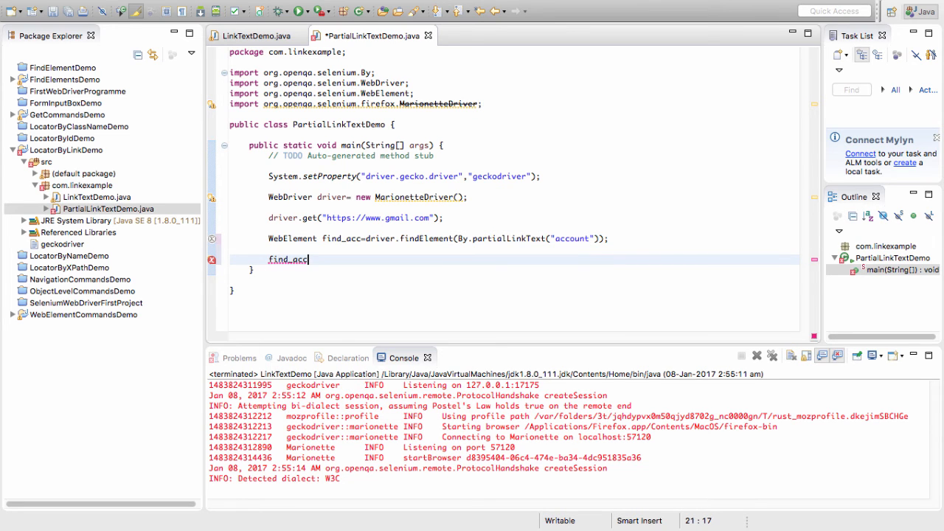
pyautogui.write('.click();')
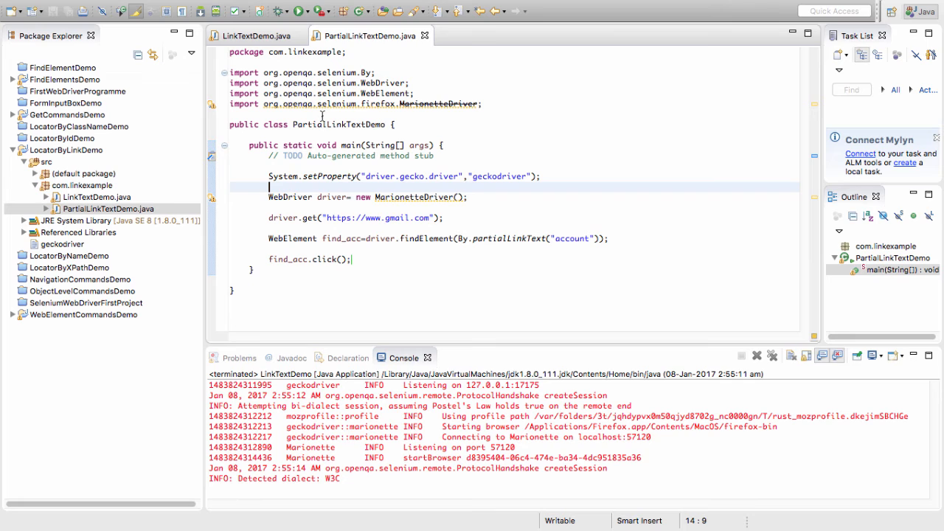
pyautogui.click(445, 217)
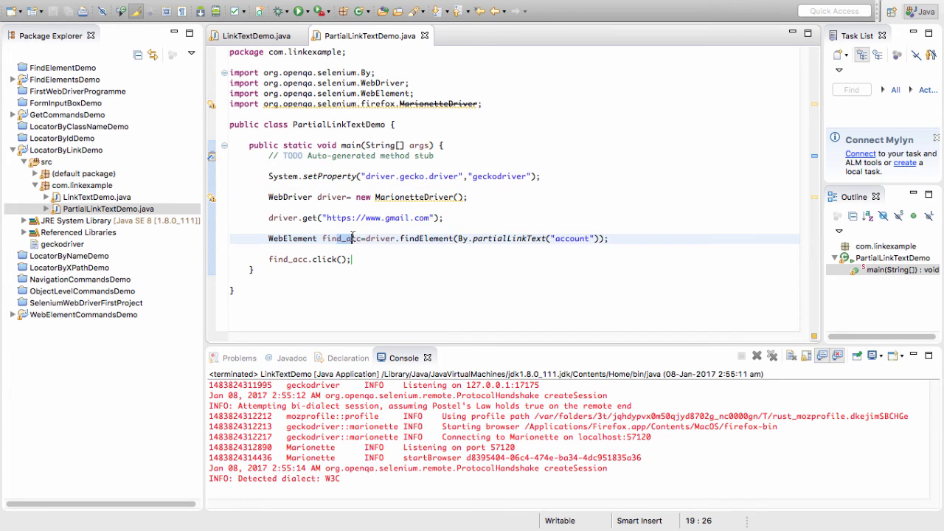
pyautogui.click(522, 239)
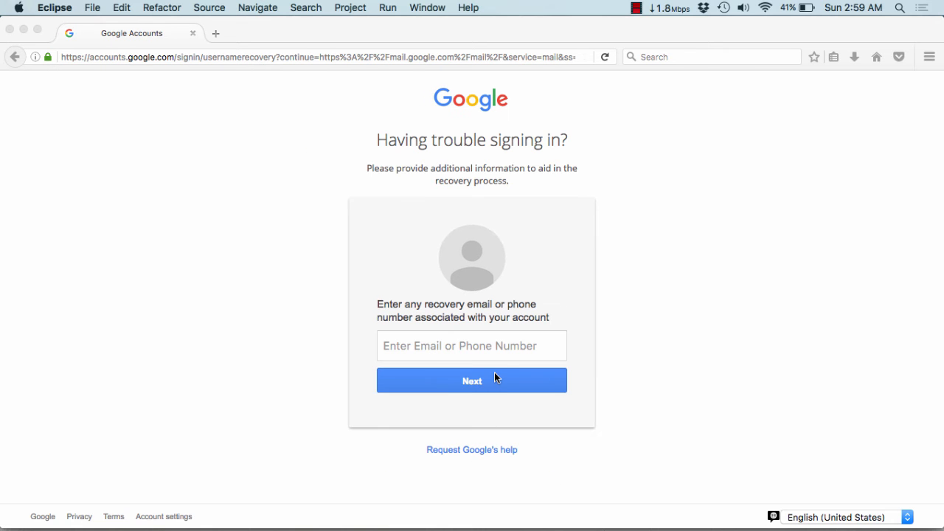
pyautogui.moveTo(520, 303)
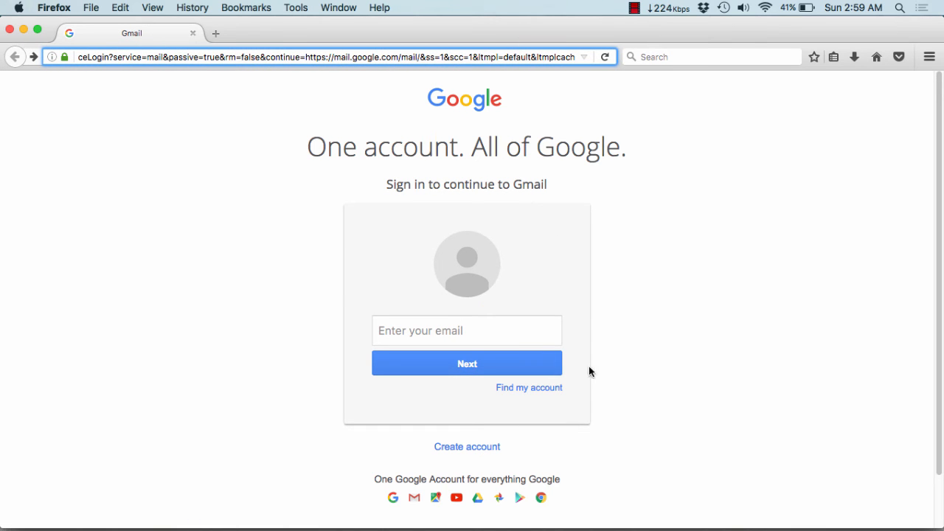
pyautogui.click(529, 387)
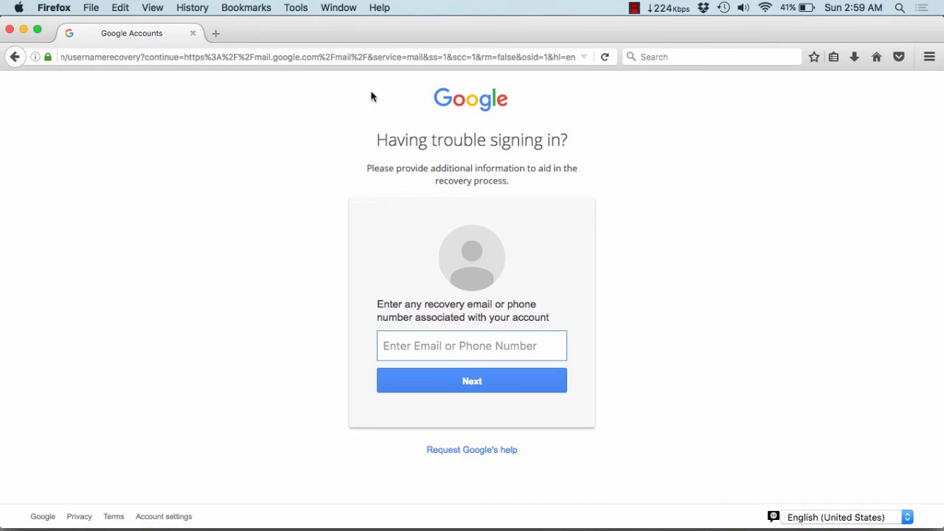
pyautogui.moveTo(376, 139); pyautogui.dragTo(564, 139)
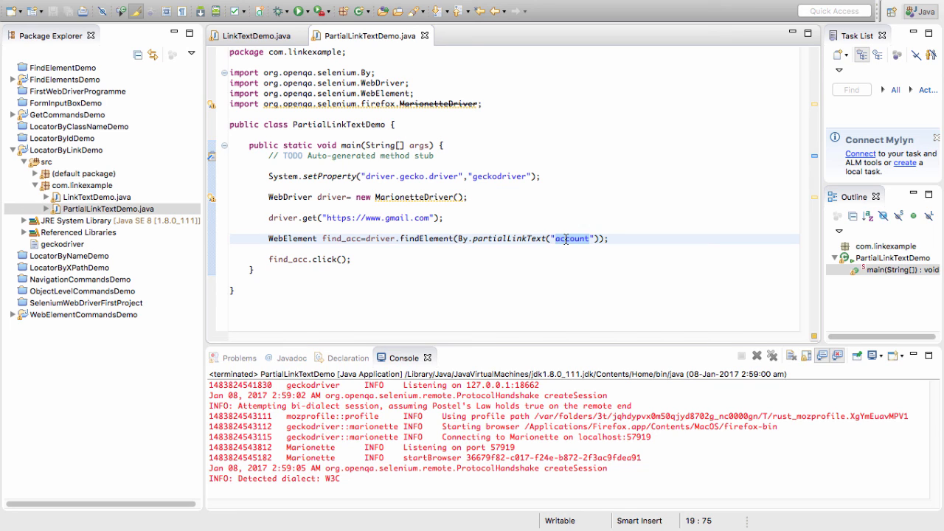
pyautogui.doubleClick(572, 238)
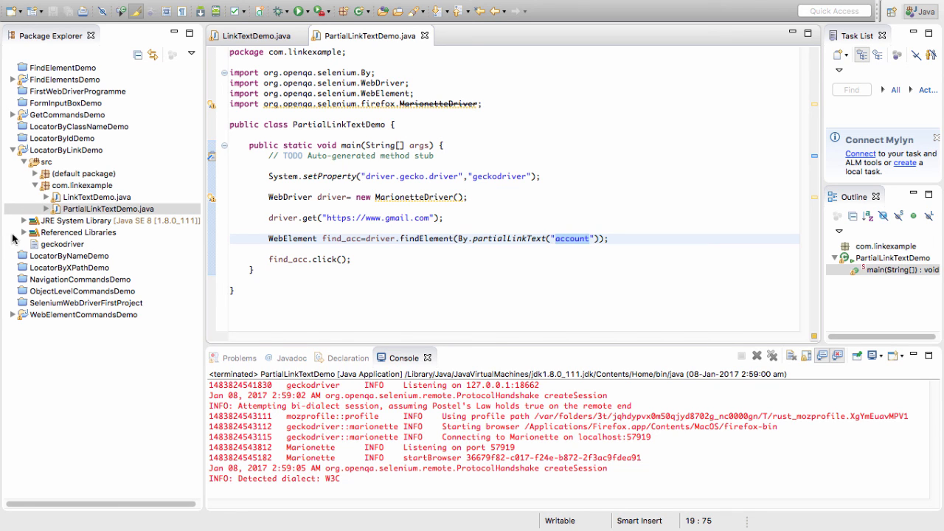
pyautogui.click(304, 177)
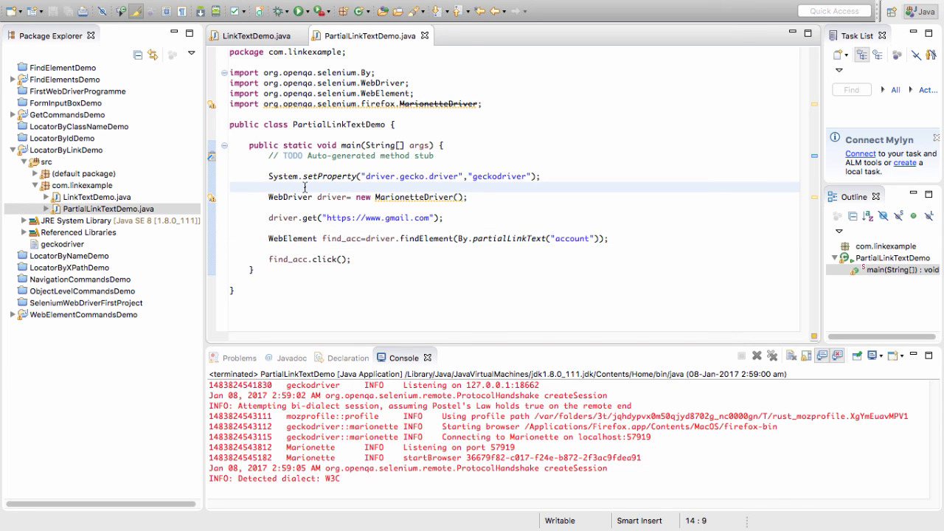